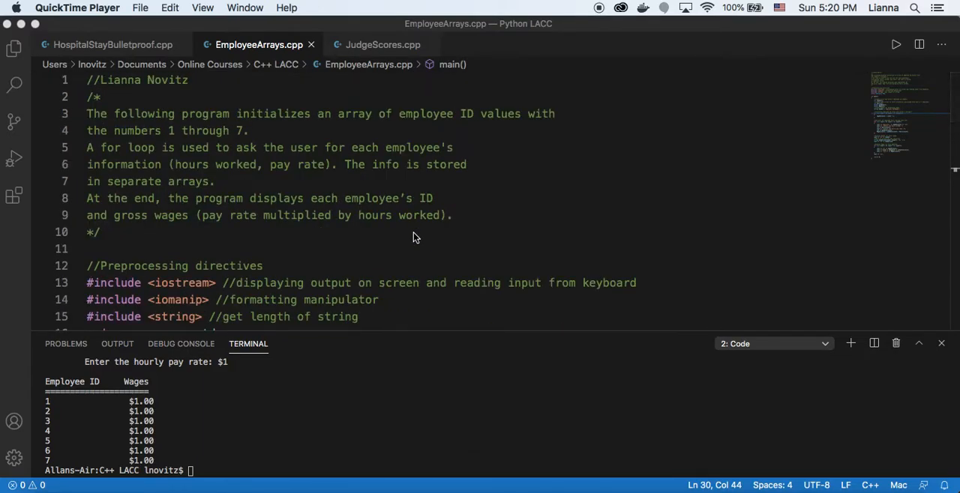
mouse_move(306, 231)
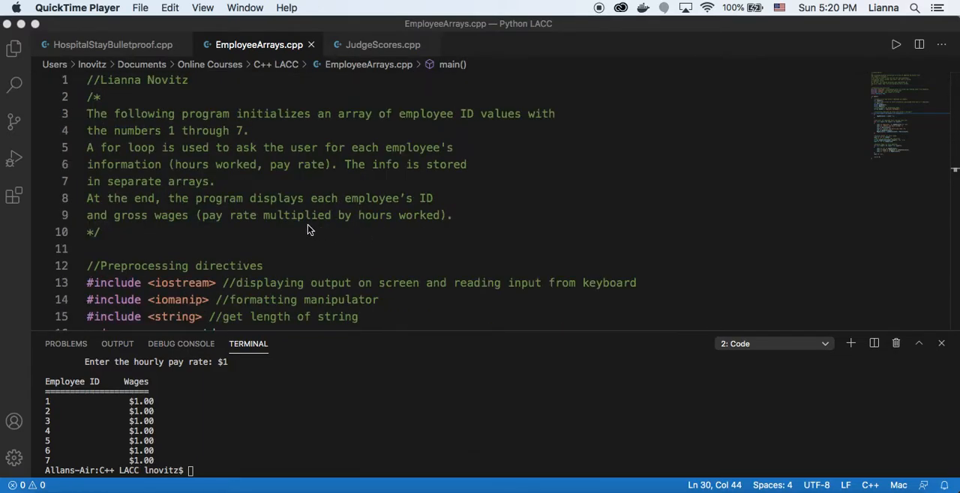
mouse_move(315, 198)
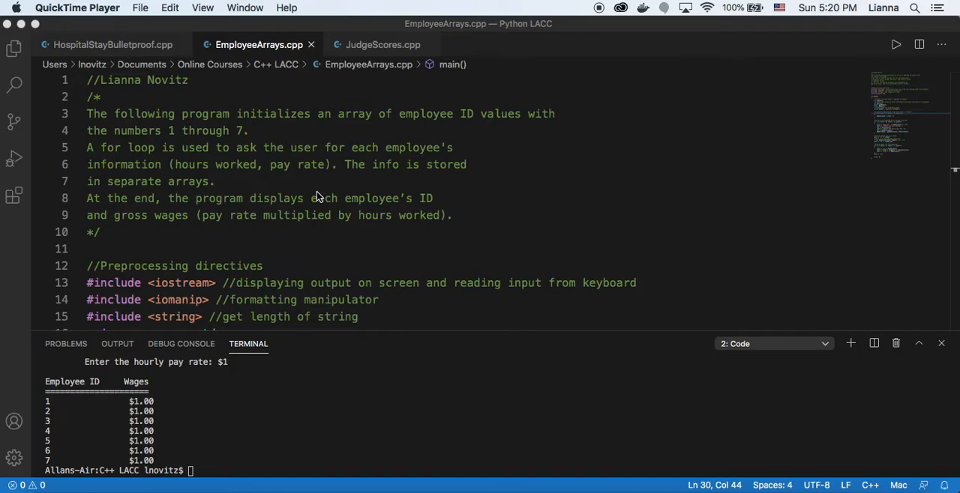
mouse_move(283, 165)
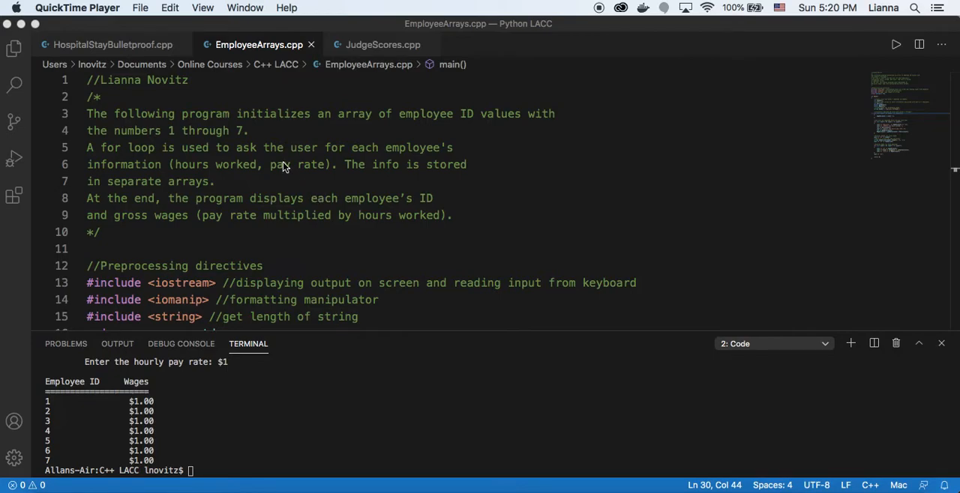
mouse_move(258, 147)
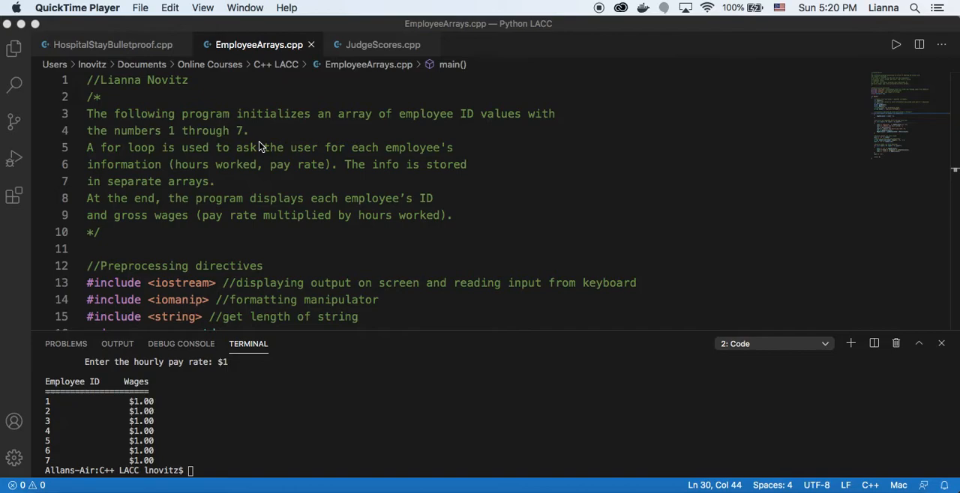
mouse_move(291, 194)
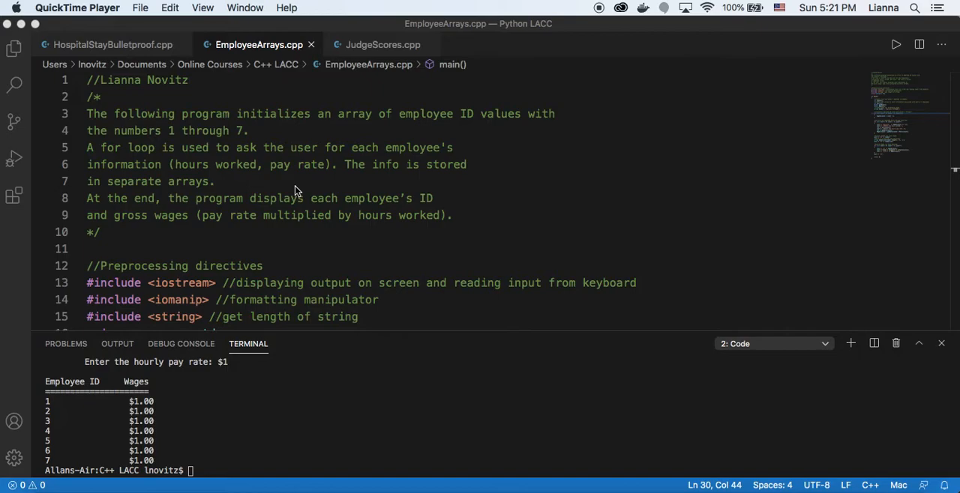
- Scroll to lines 12–26 showing the includes, start of main and the Wages array
scroll(down, 3)
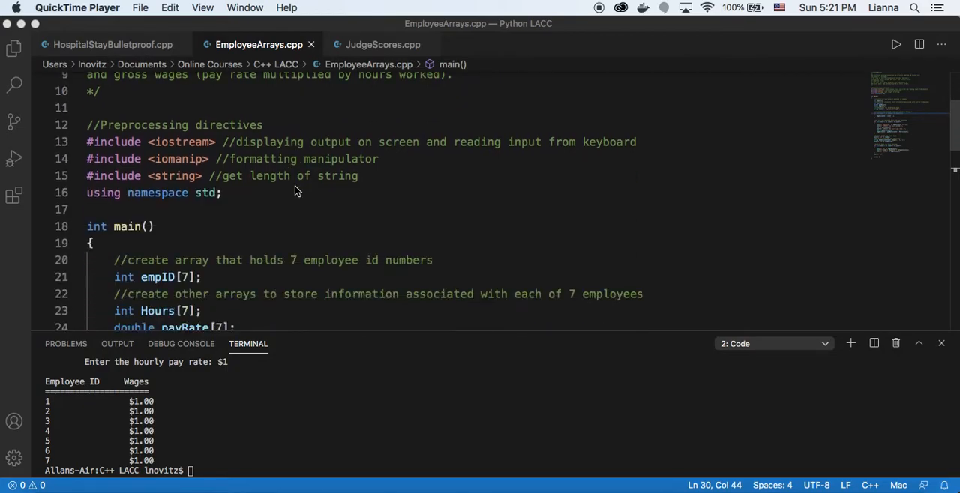
scroll(down, 3)
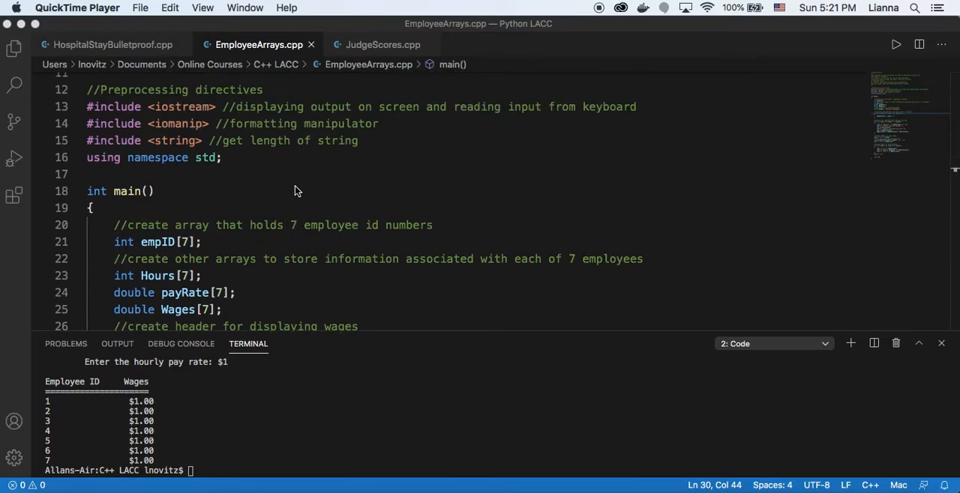
mouse_move(211, 147)
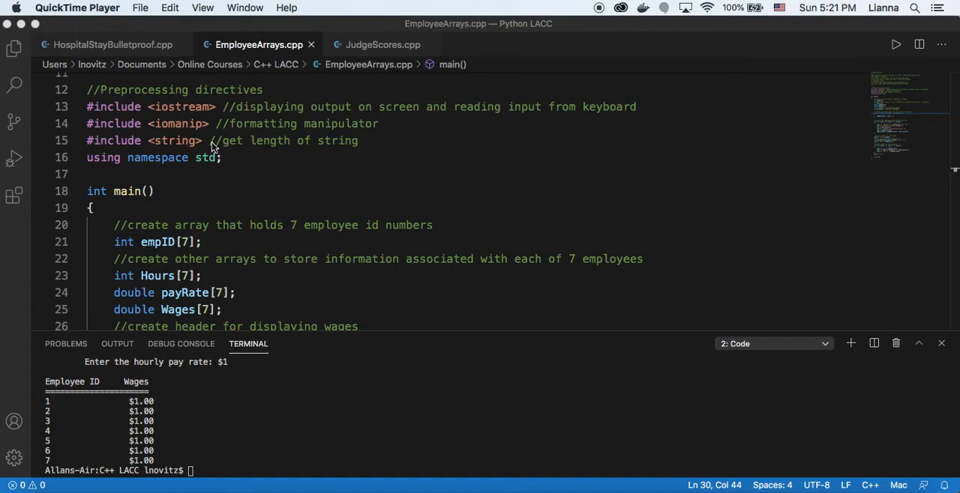
mouse_move(201, 147)
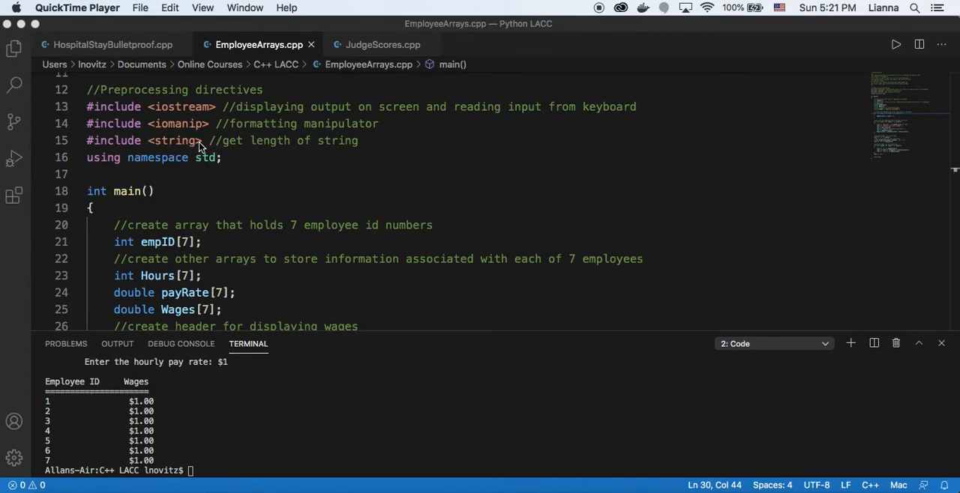
mouse_move(186, 150)
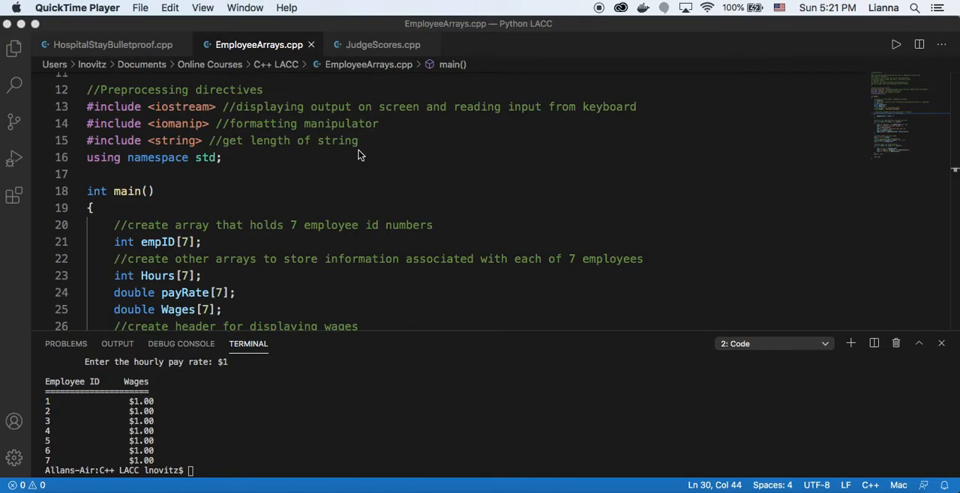
- Scroll to lines 20–34 with the header string and the loop numbering employee IDs 1–7
scroll(down, 3)
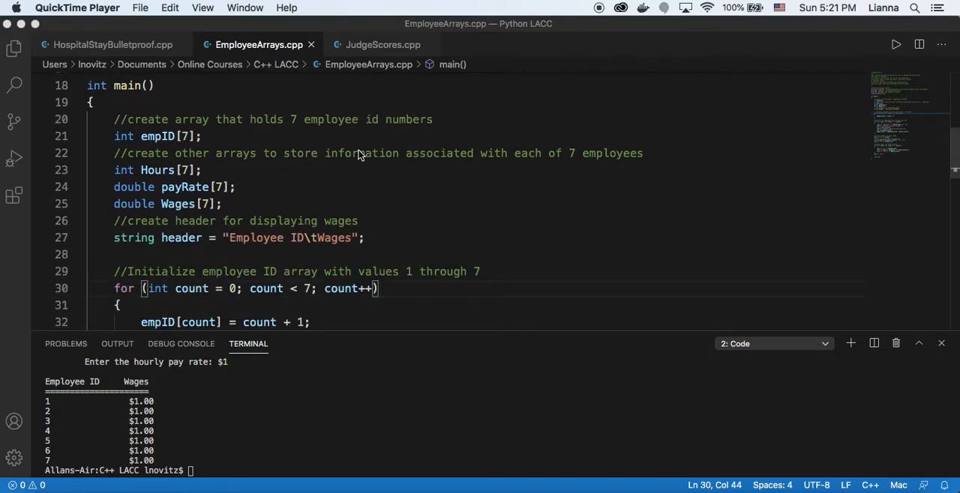
scroll(down, 3)
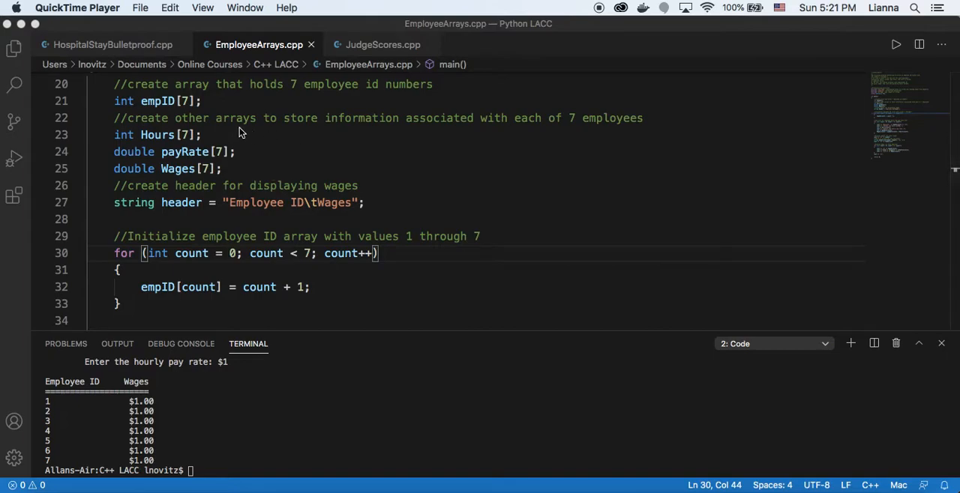
mouse_move(240, 105)
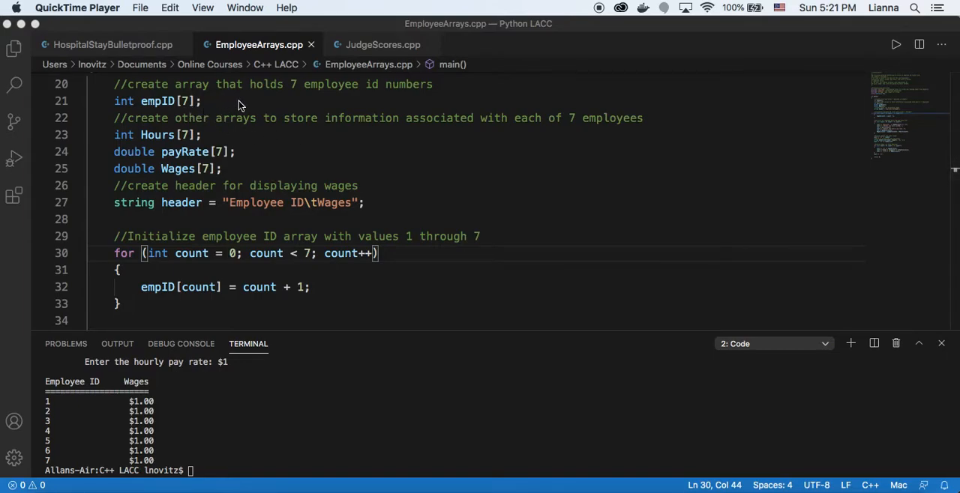
mouse_move(192, 111)
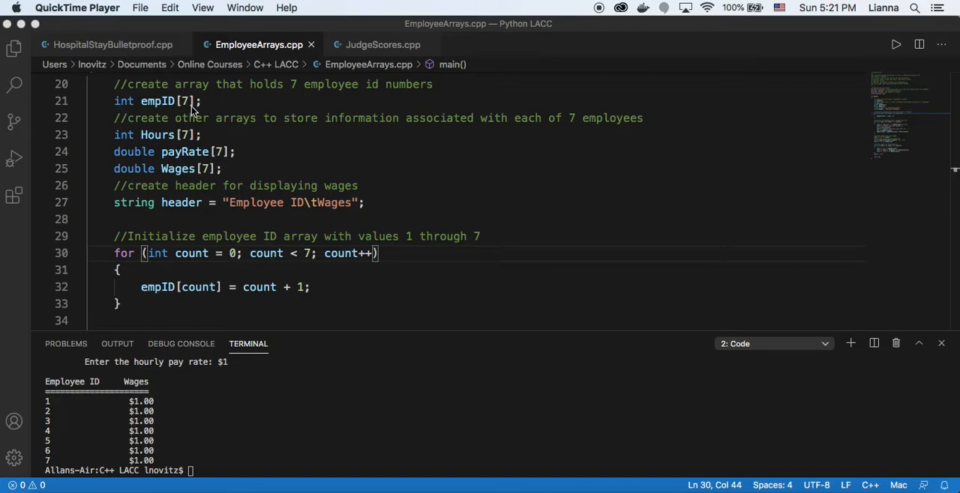
mouse_move(207, 162)
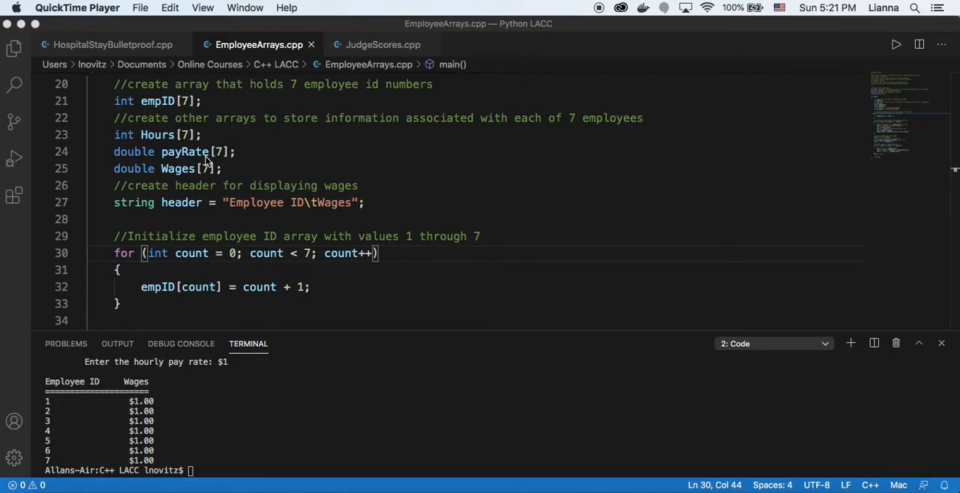
mouse_move(312, 159)
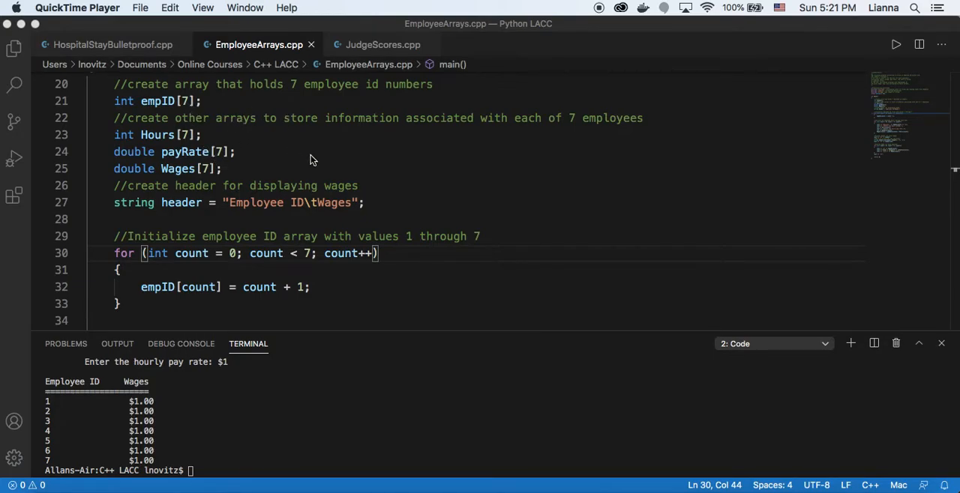
mouse_move(177, 135)
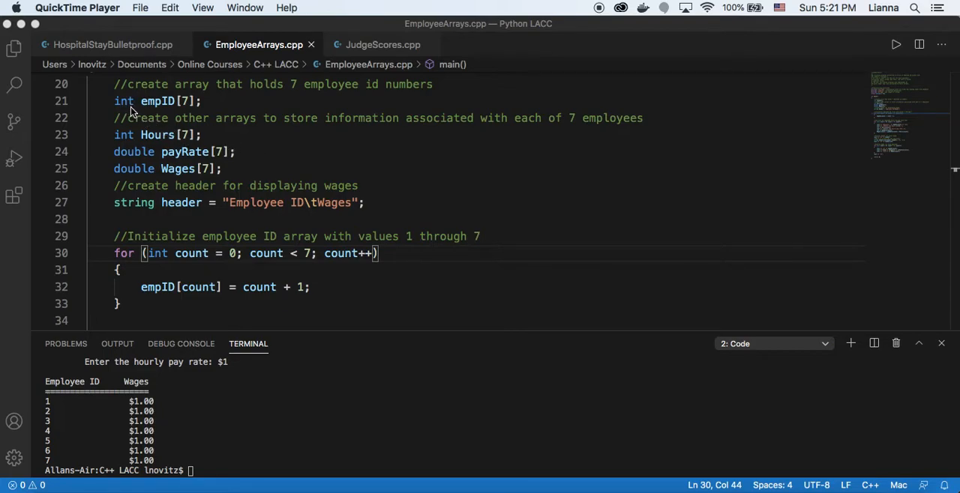
mouse_move(147, 142)
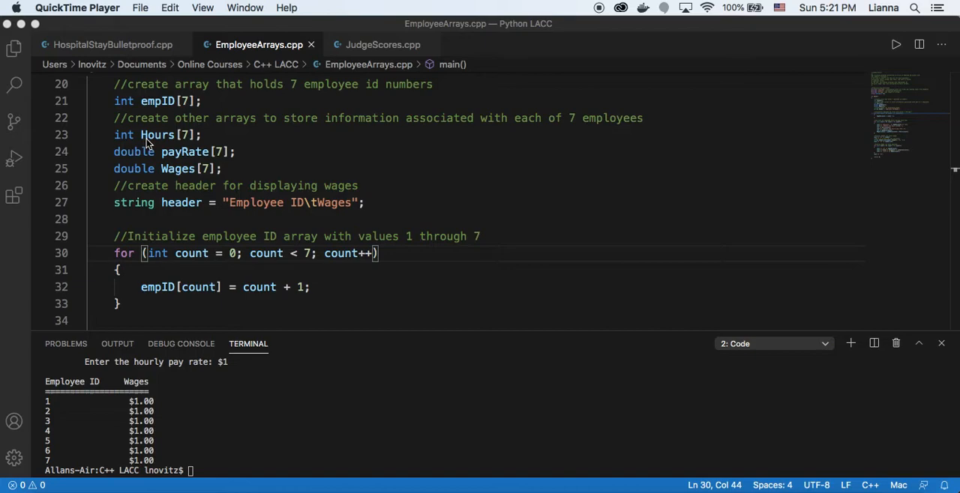
mouse_move(187, 172)
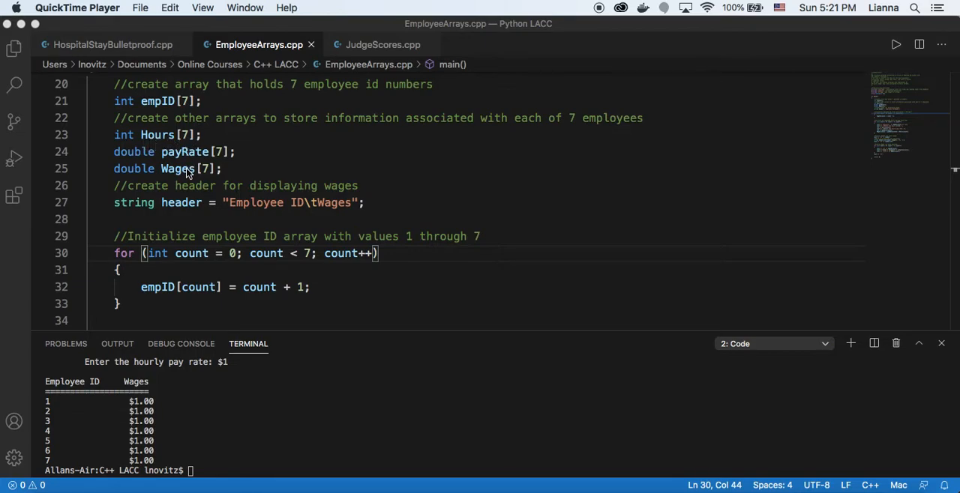
mouse_move(208, 164)
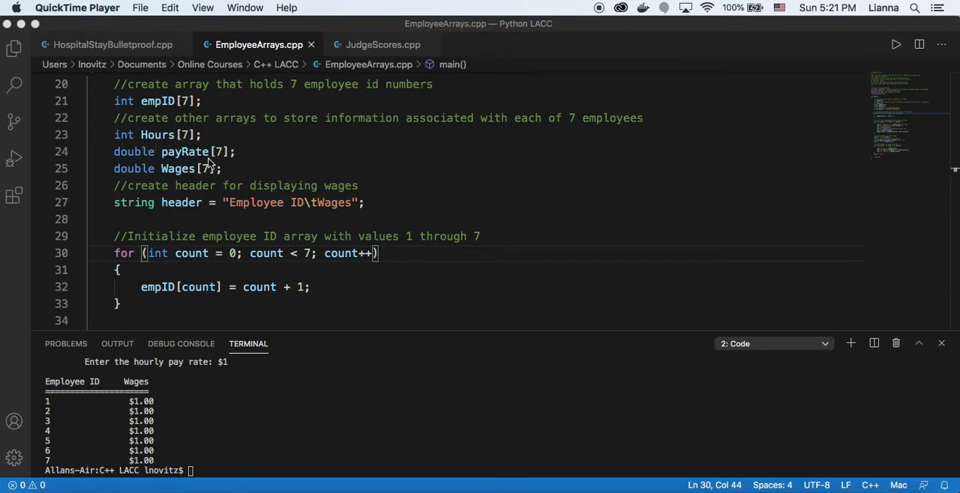
mouse_move(233, 177)
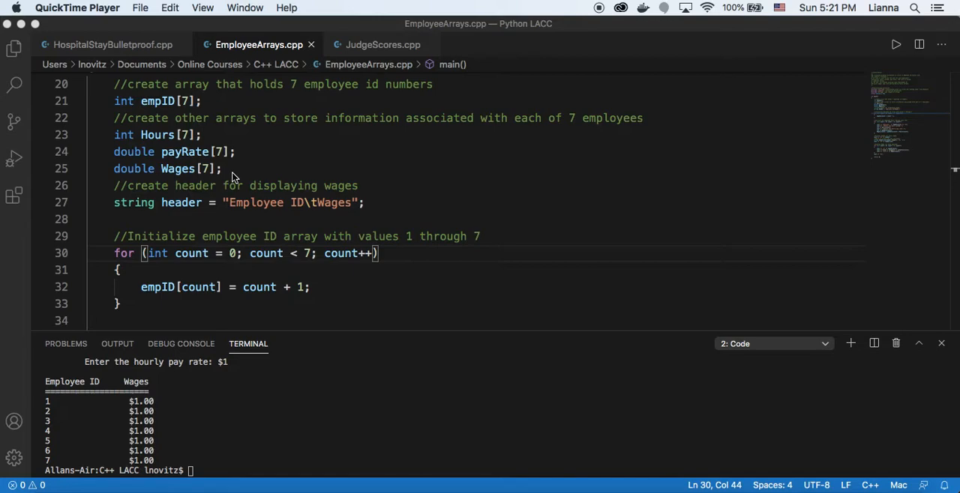
mouse_move(201, 170)
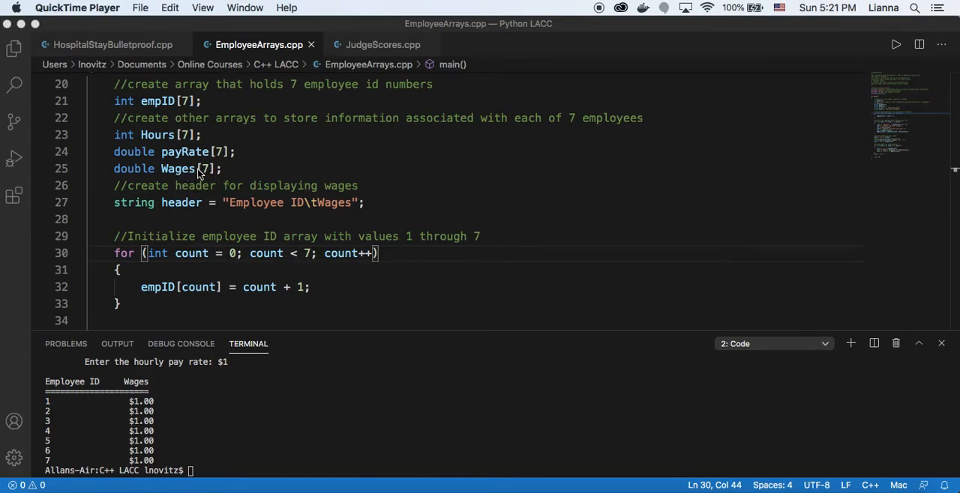
- Scroll to lines 26–39 showing the cout/cin loop asking hours and pay rate
scroll(down, 3)
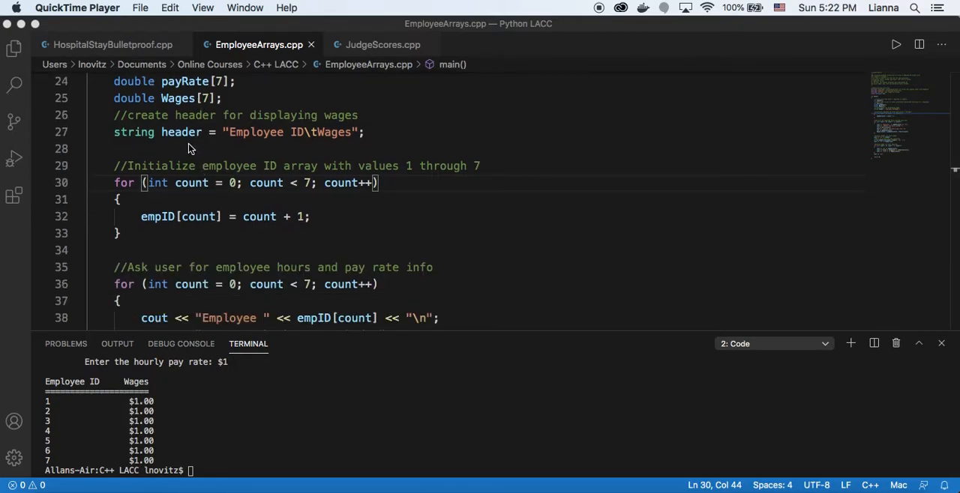
mouse_move(294, 139)
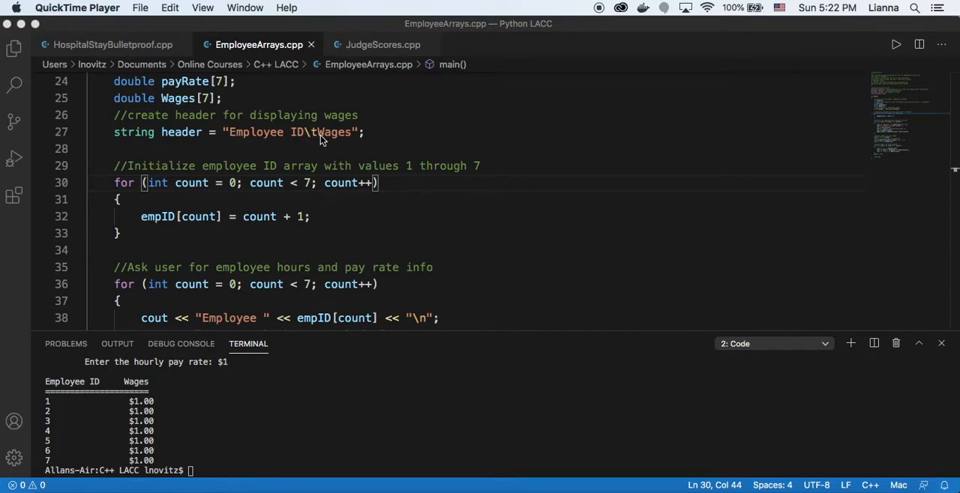
mouse_move(287, 141)
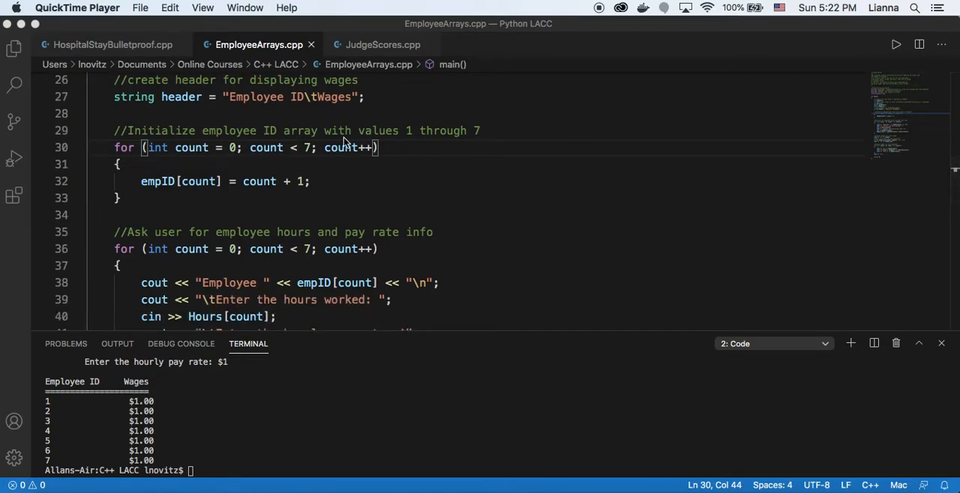
- Scroll to the full input loop at line 36 computing wage as pay rate times hours
scroll(down, 3)
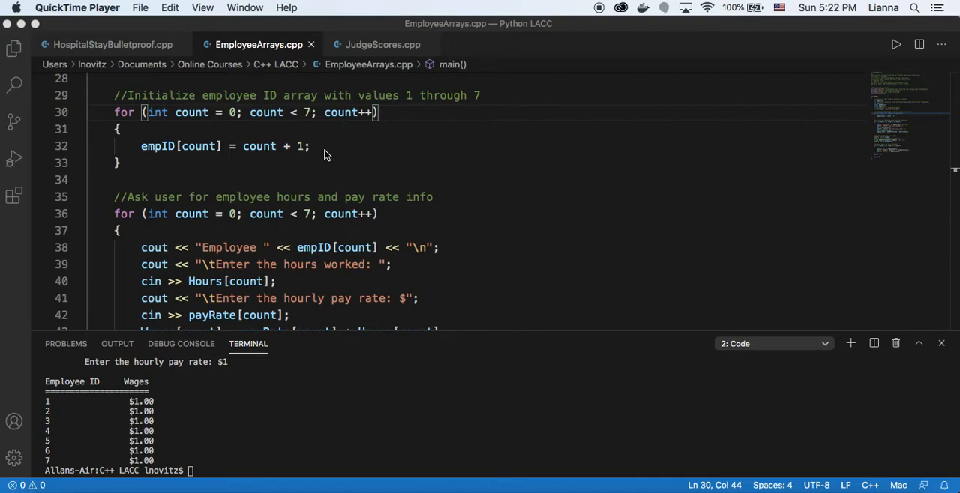
scroll(down, 3)
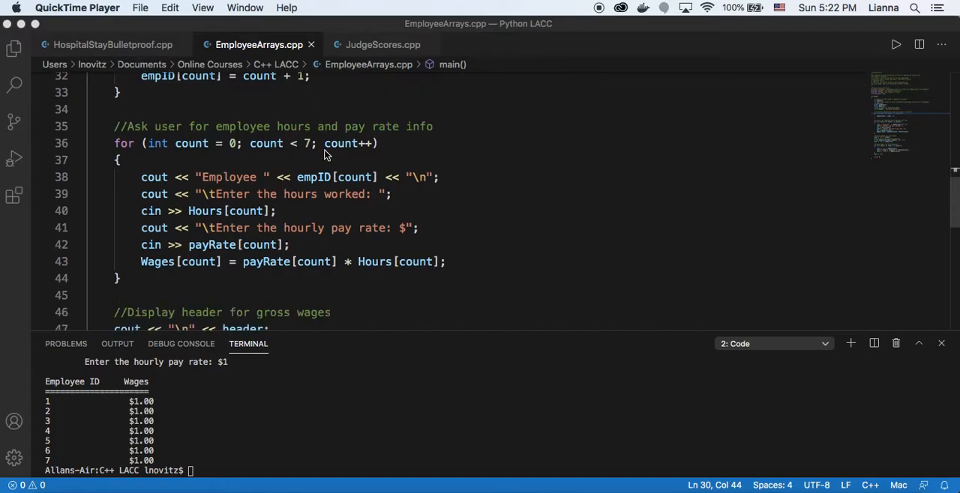
- Scroll to lines 46–50 with the header line and the loop printing wages to two decimals
scroll(down, 3)
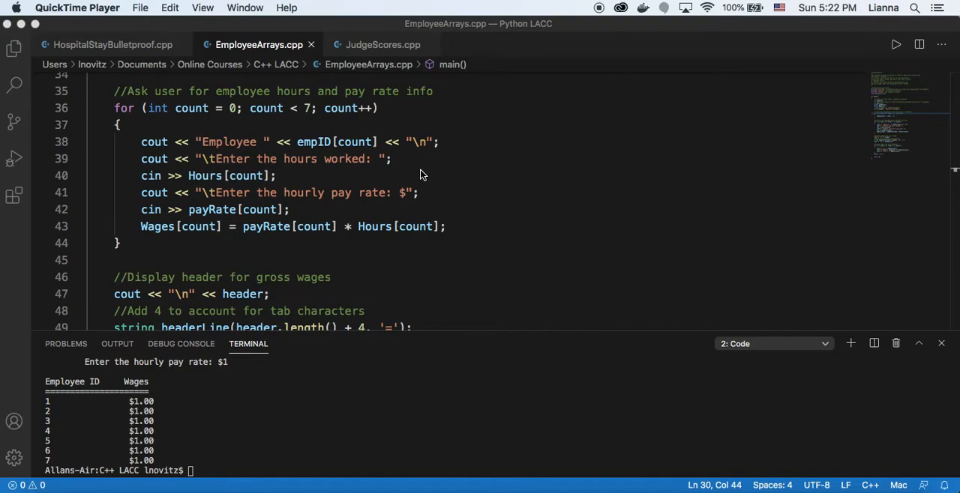
mouse_move(438, 153)
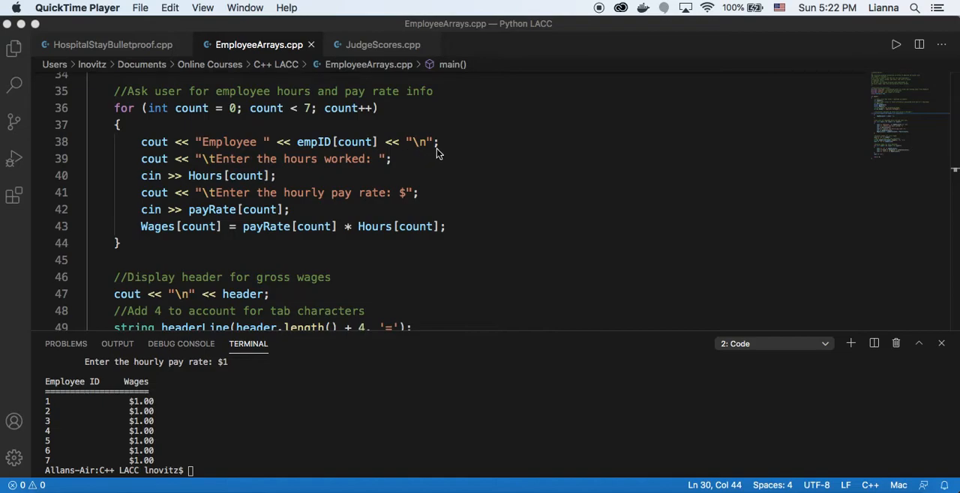
mouse_move(397, 167)
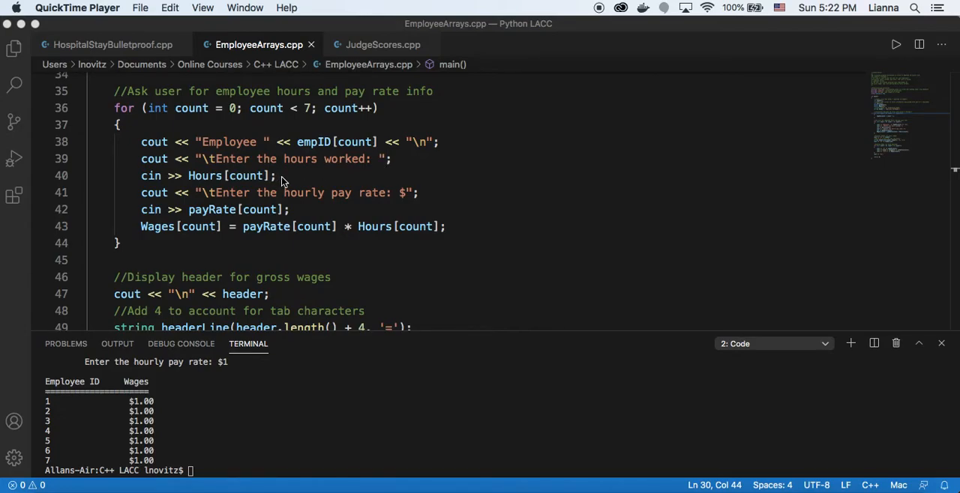
mouse_move(285, 204)
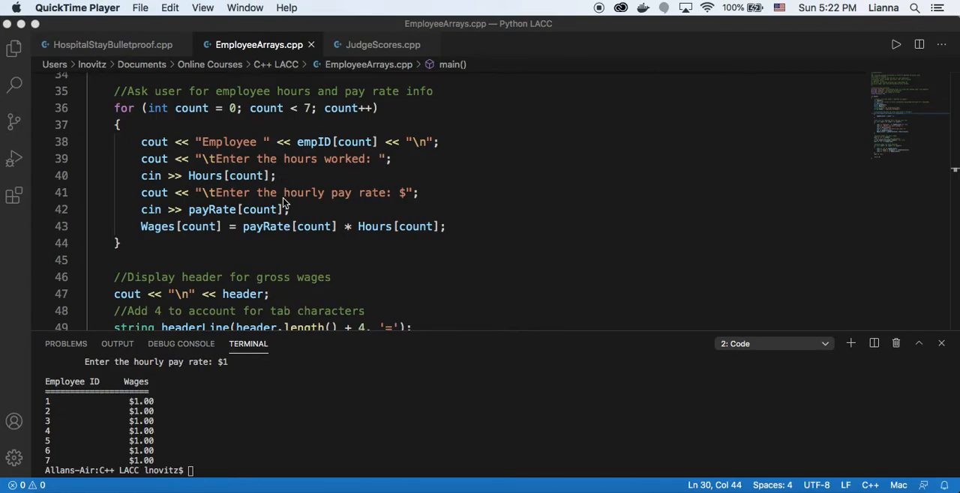
mouse_move(299, 216)
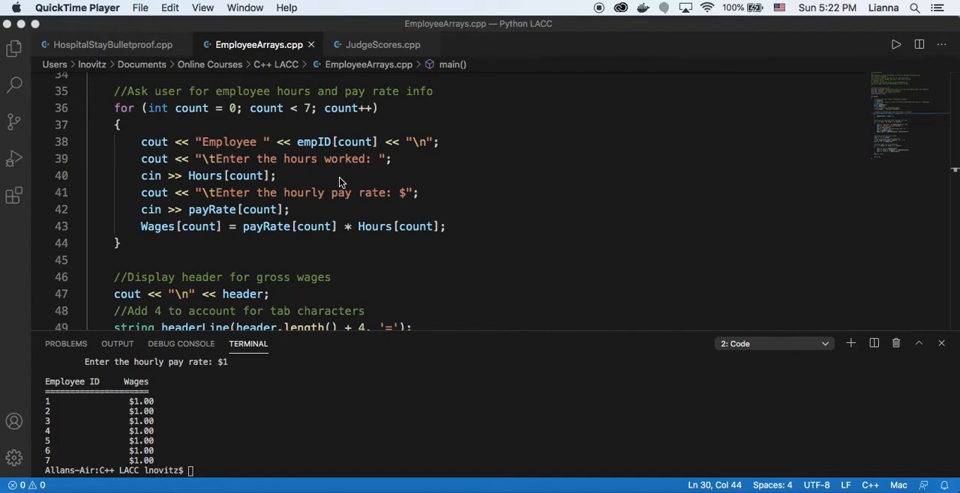
mouse_move(366, 146)
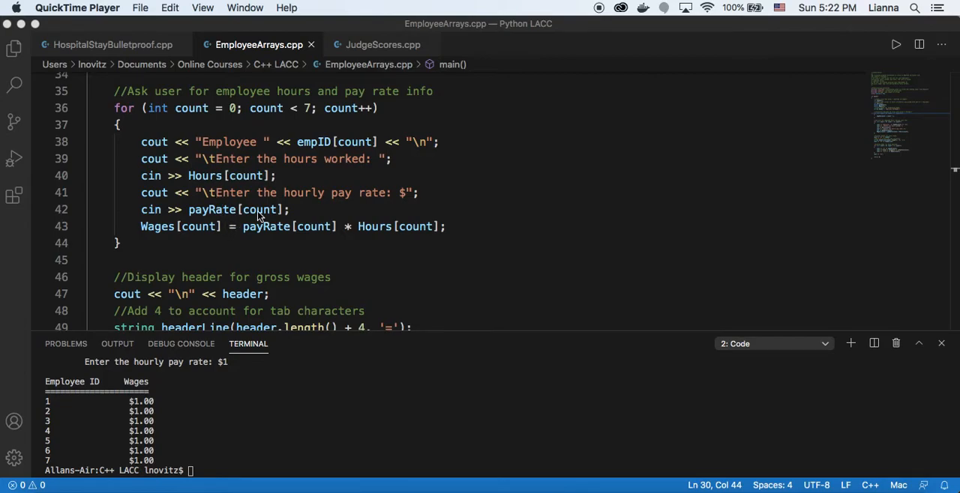
mouse_move(307, 216)
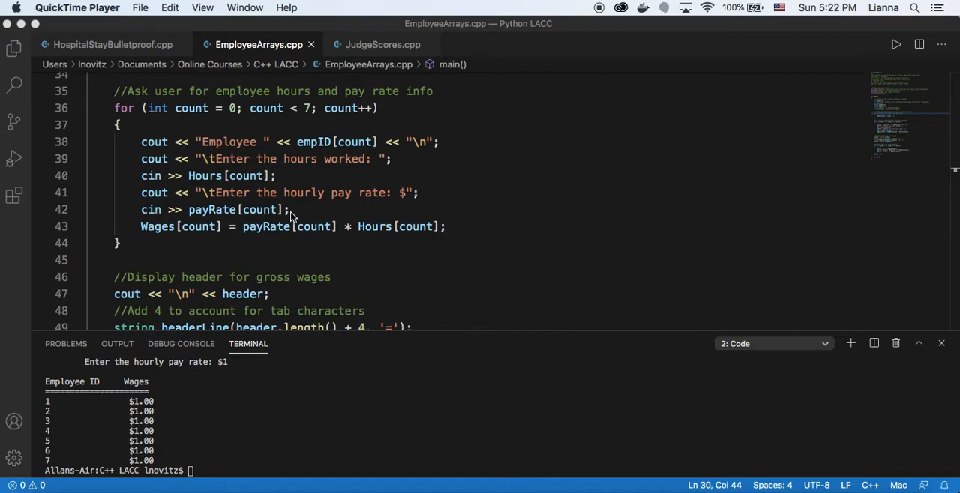
mouse_move(312, 210)
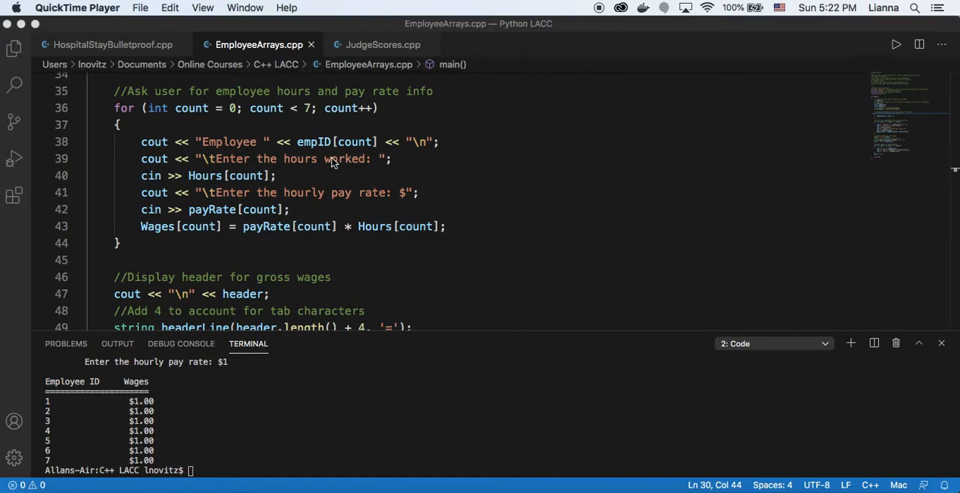
mouse_move(342, 153)
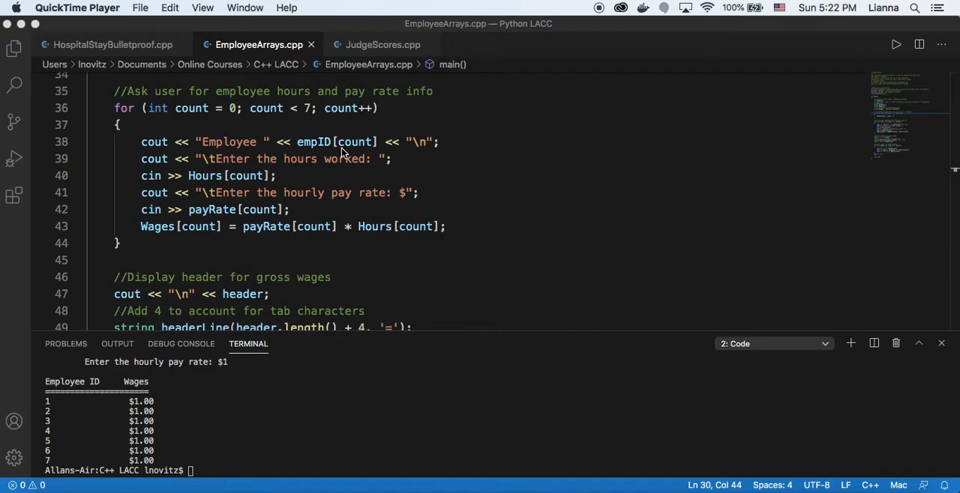
mouse_move(219, 189)
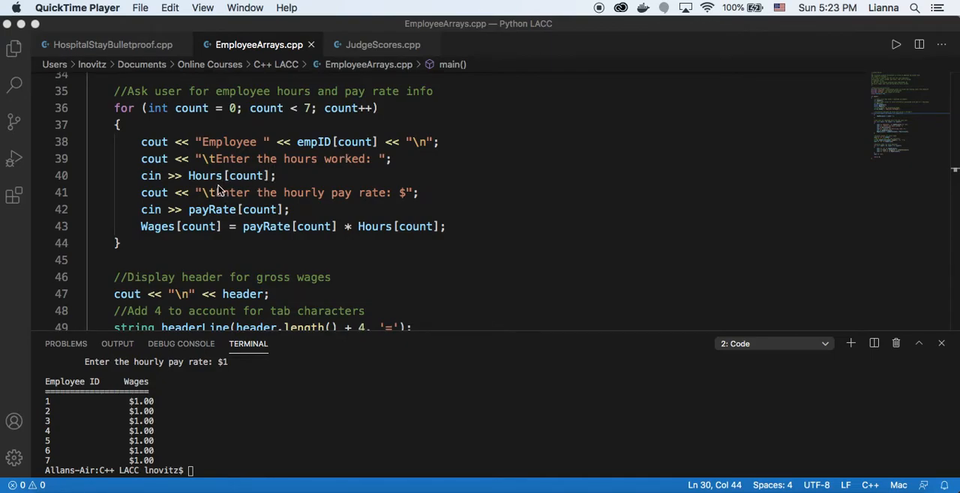
mouse_move(270, 180)
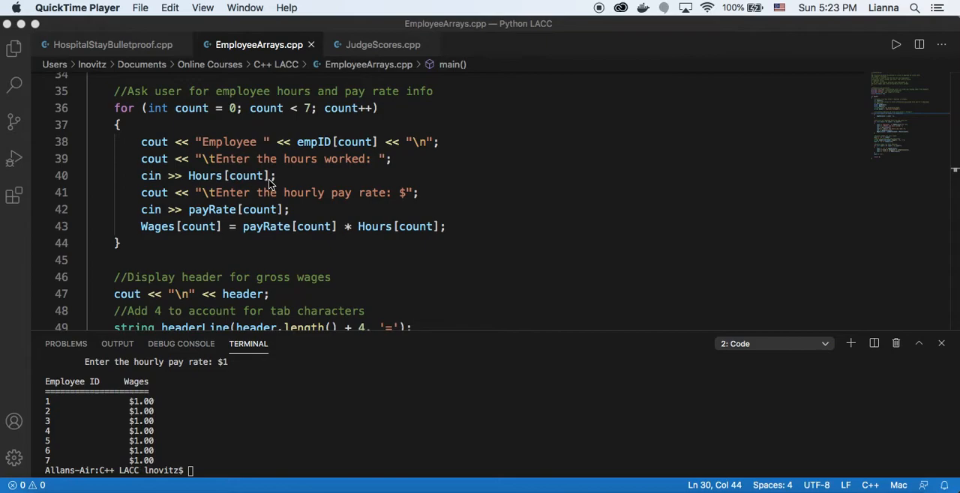
mouse_move(225, 224)
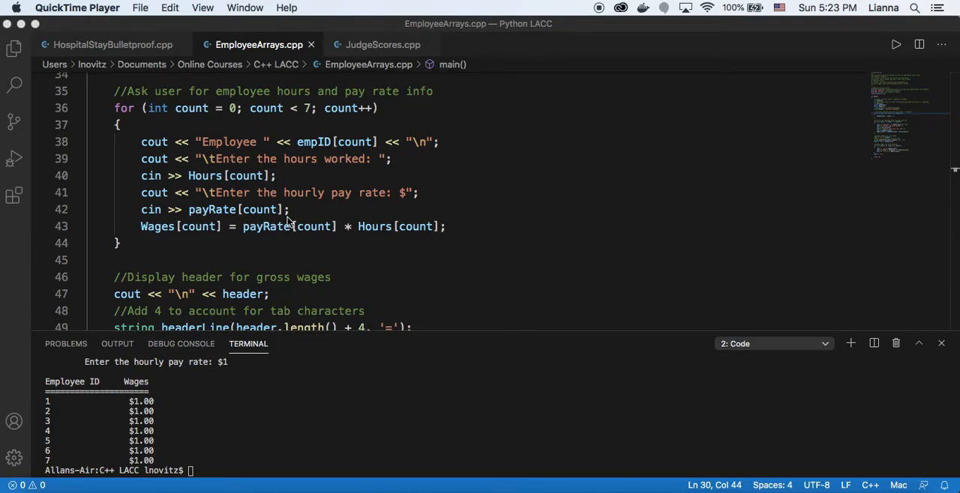
mouse_move(308, 210)
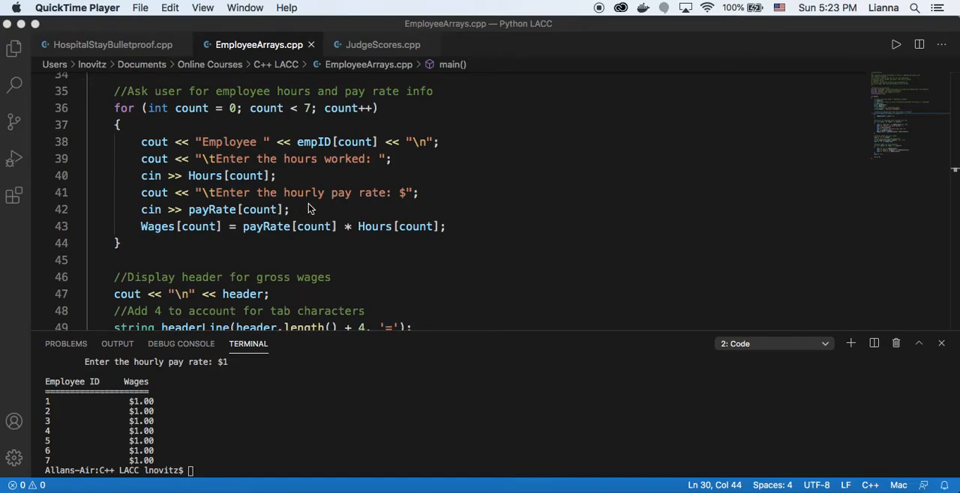
scroll(down, 3)
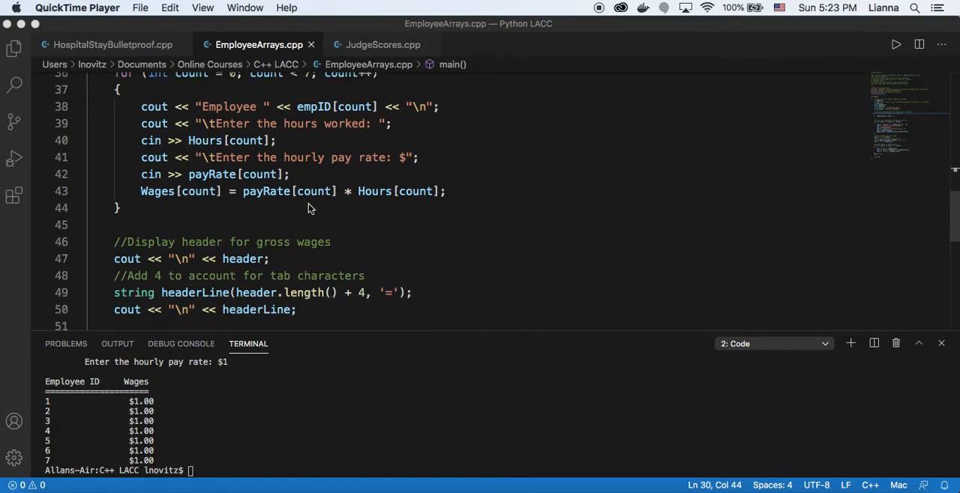
mouse_move(165, 201)
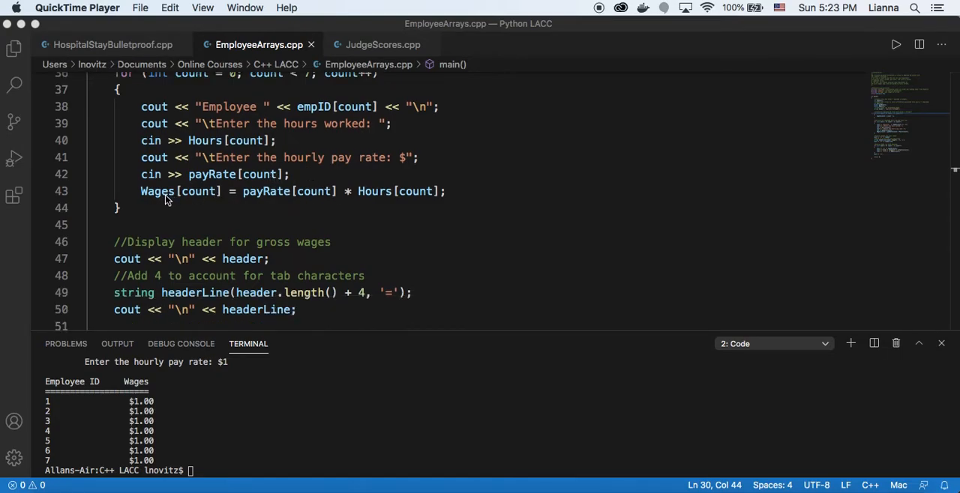
mouse_move(195, 201)
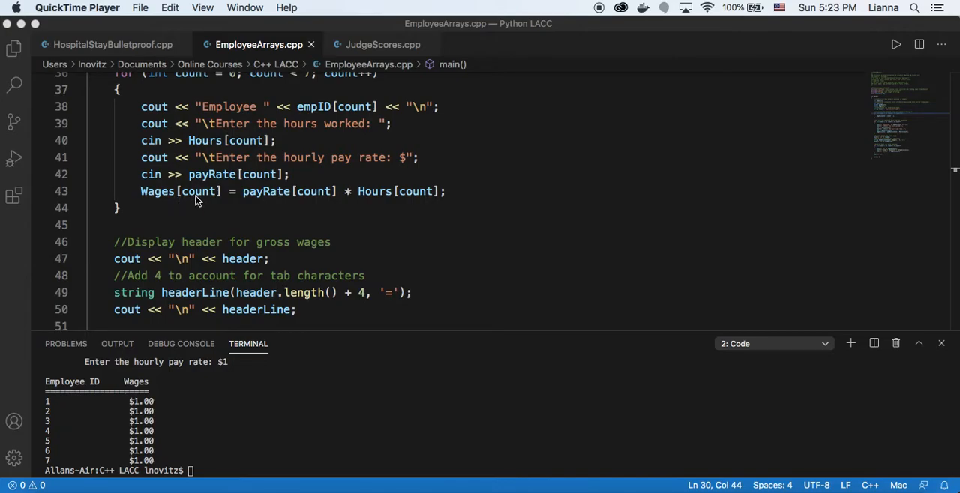
mouse_move(284, 201)
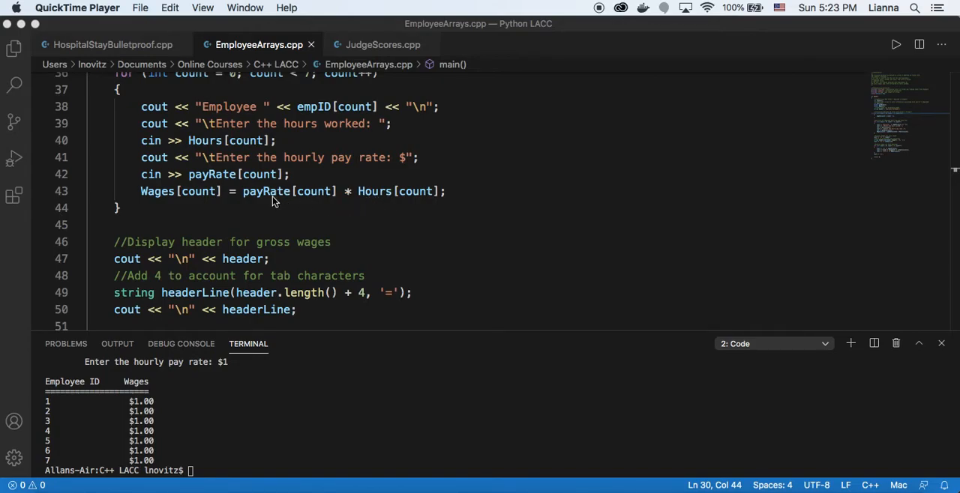
mouse_move(344, 198)
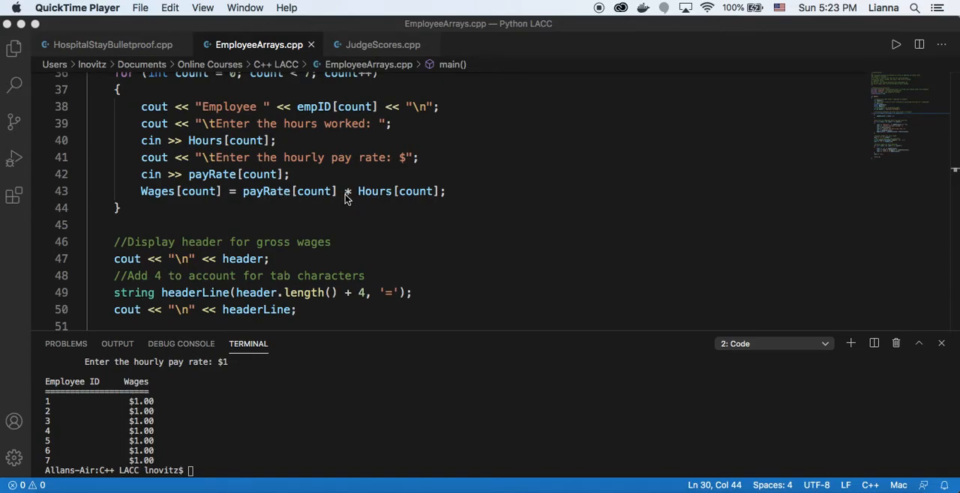
scroll(down, 3)
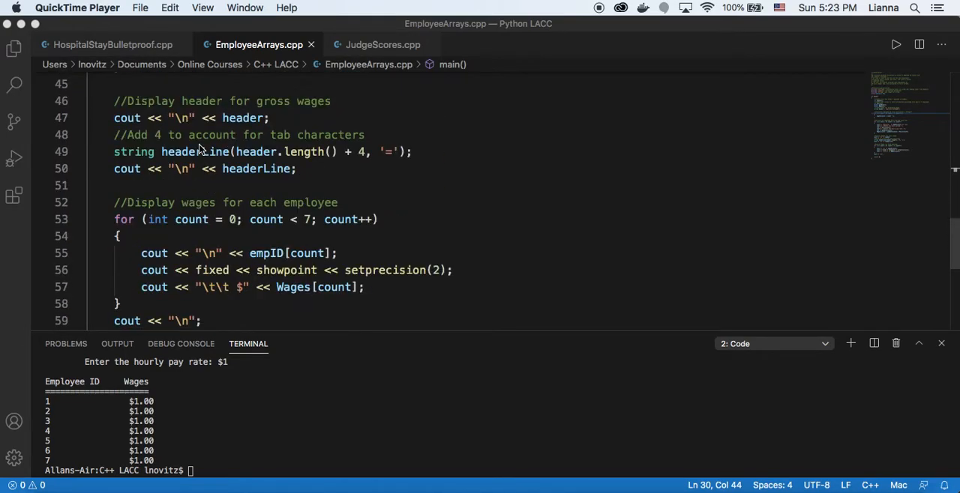
- Select and deselect the headerLine line near return 0, then scroll back to the wages loop
scroll(down, 3)
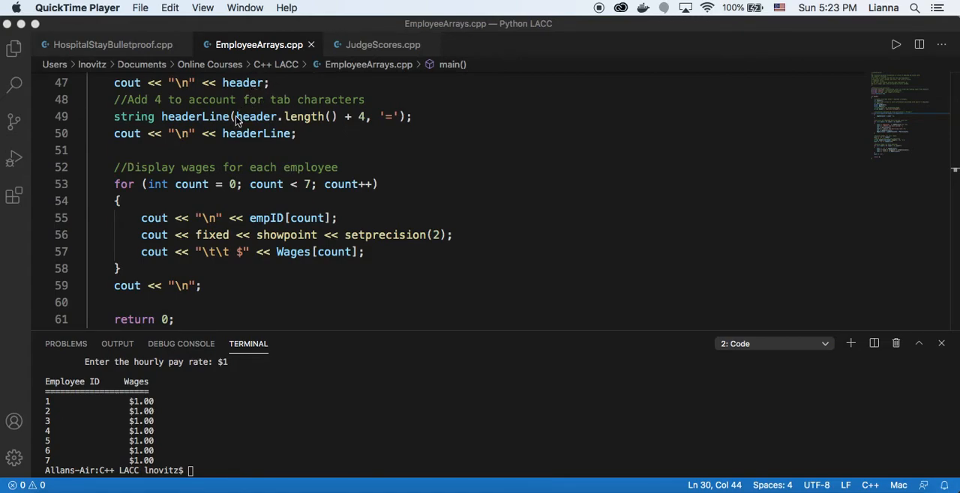
click(405, 117)
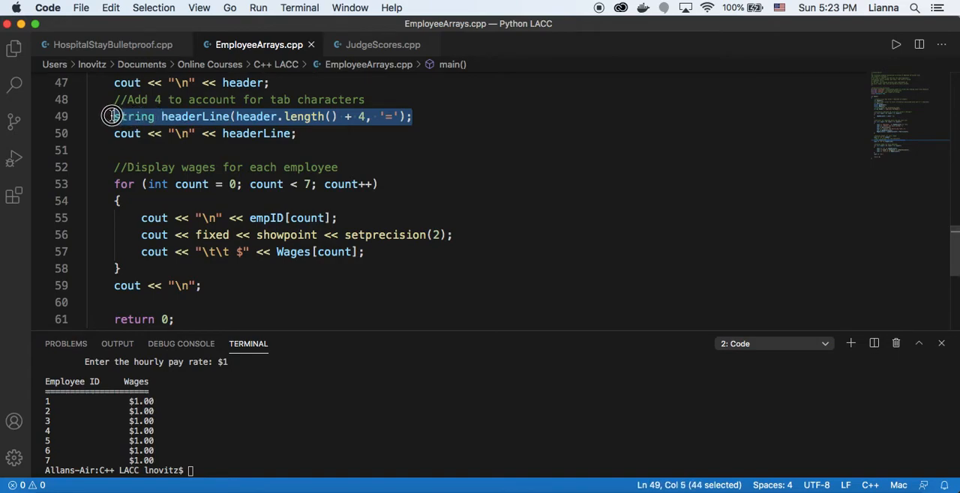
mouse_move(364, 136)
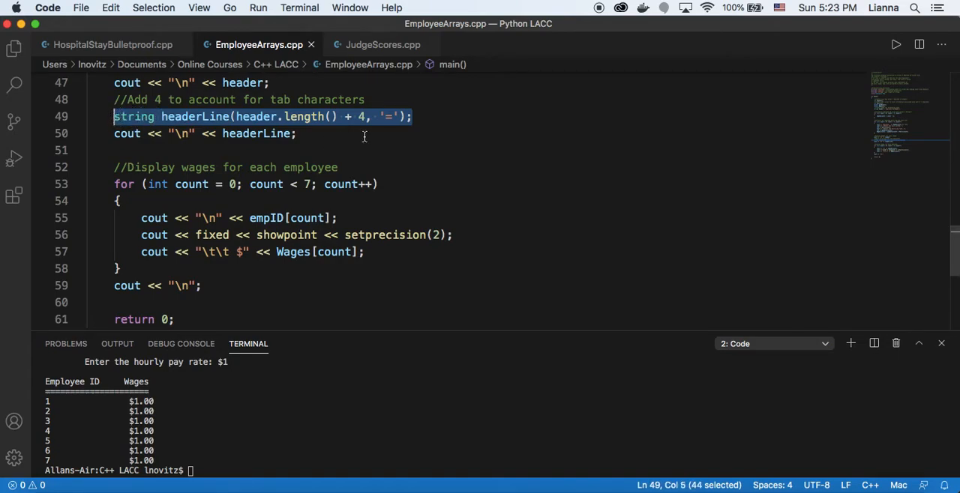
click(384, 117)
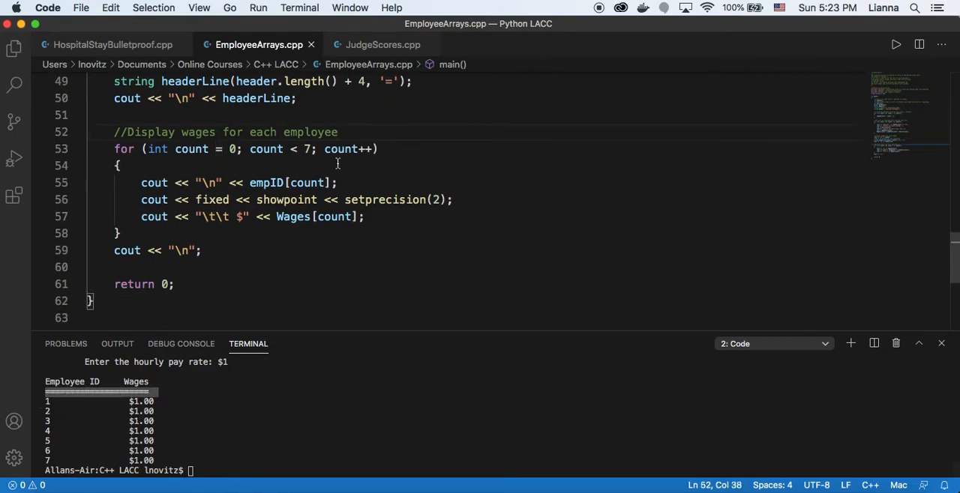
scroll(up, 3)
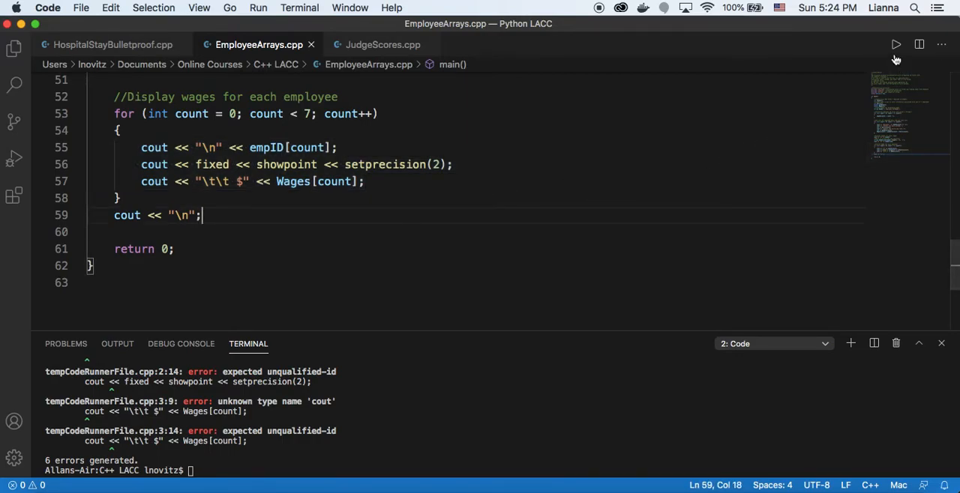
- Rerun the program and enter hours and rates (10, 2, 20, 0.00) so the wages table prints
click(895, 45)
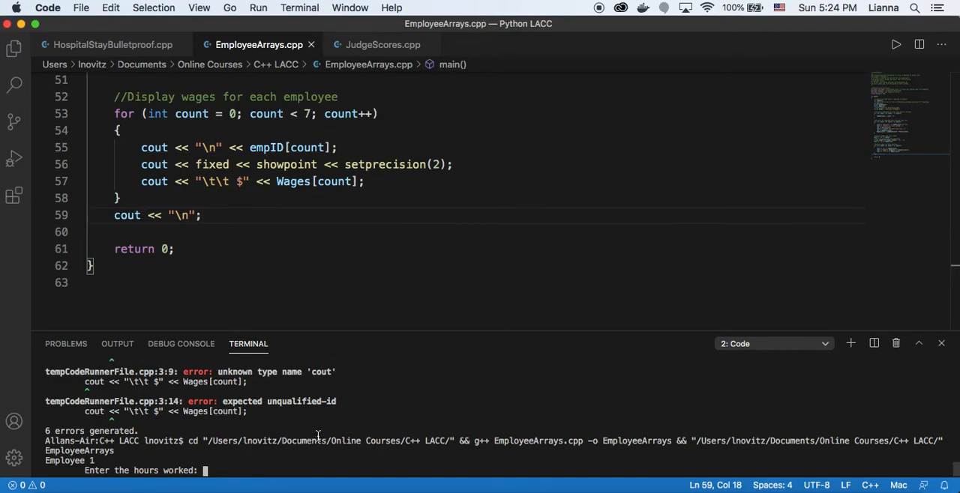
text(10)
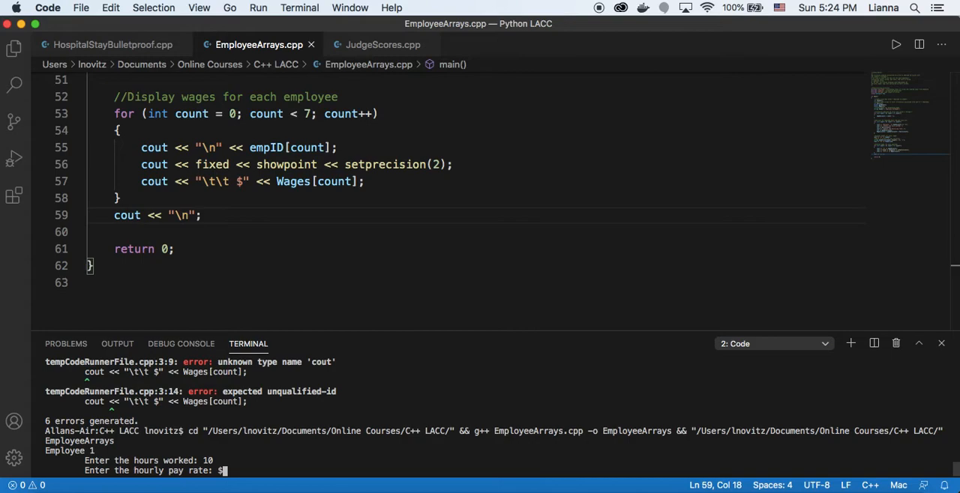
text(2)
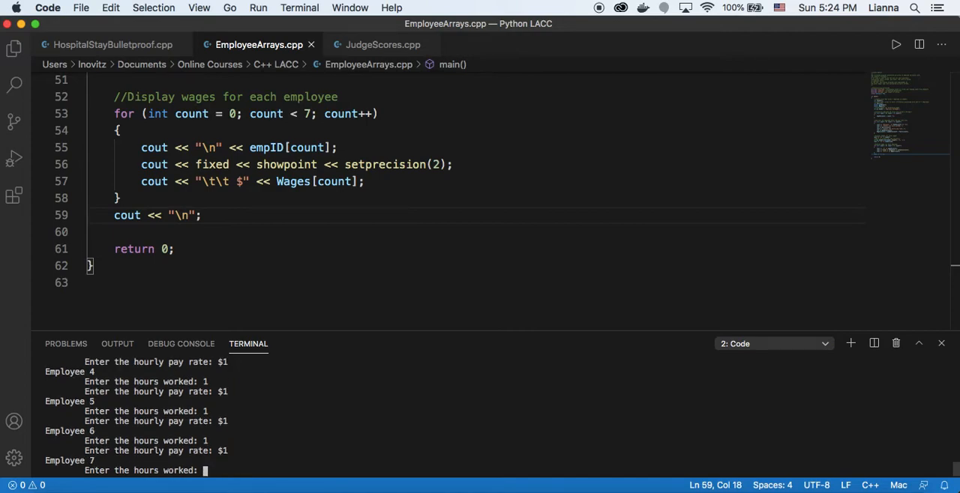
text(20)
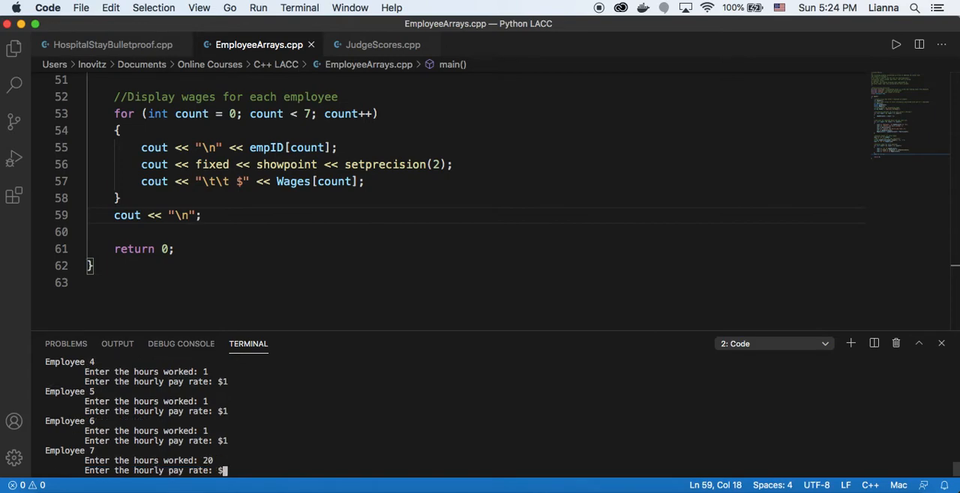
text(0.00)
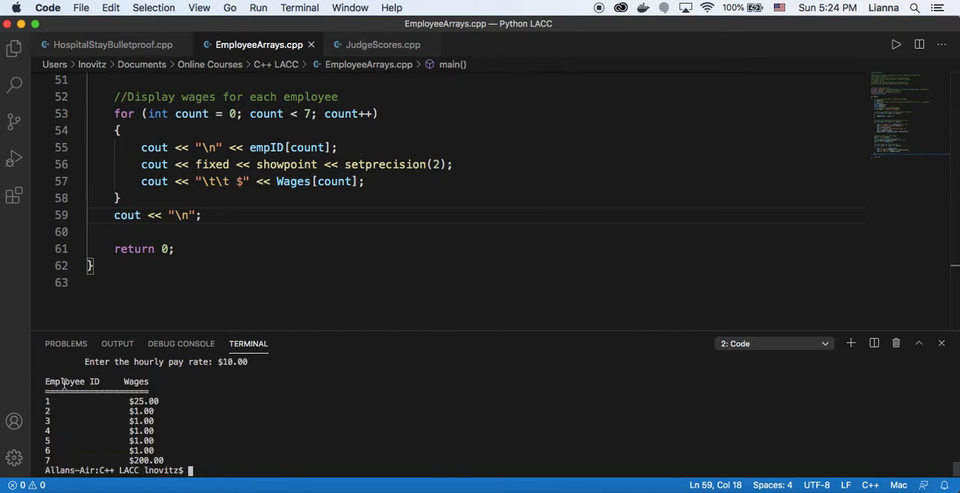
mouse_move(231, 434)
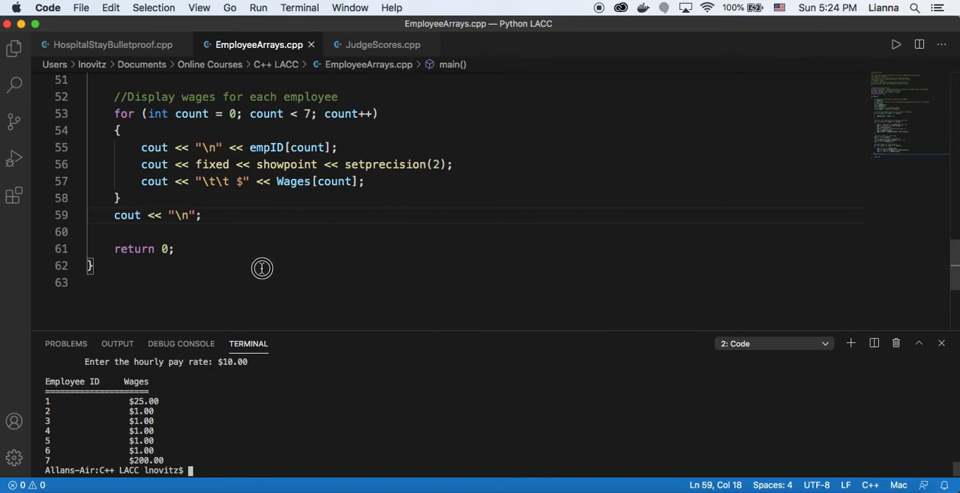
scroll(up, 3)
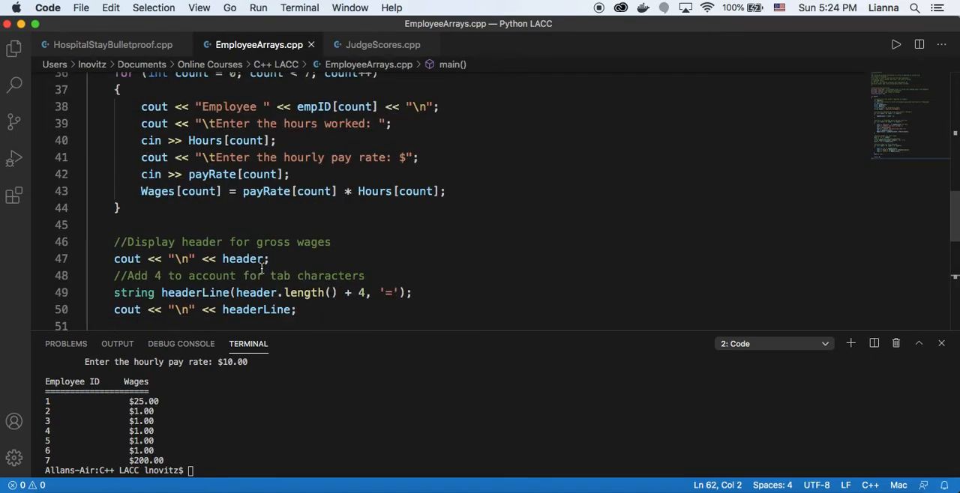
mouse_move(315, 252)
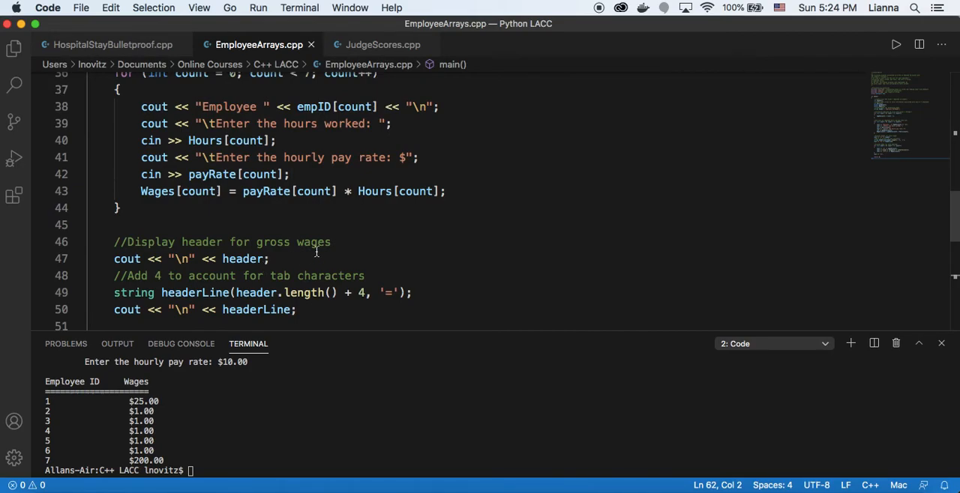
scroll(up, 3)
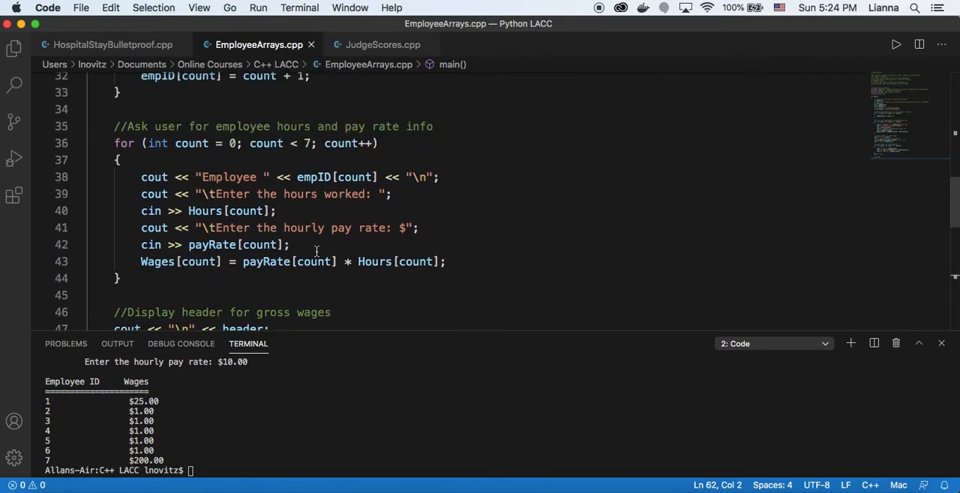
scroll(up, 3)
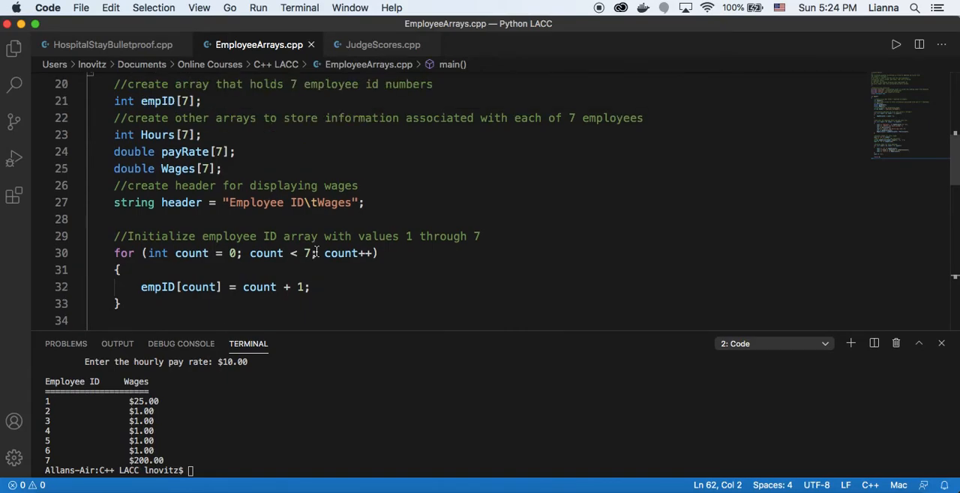
scroll(up, 3)
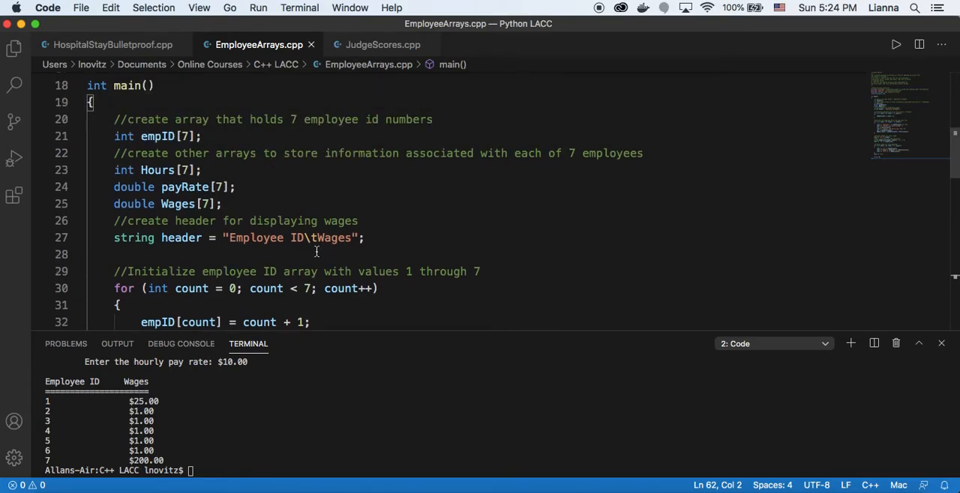
scroll(down, 3)
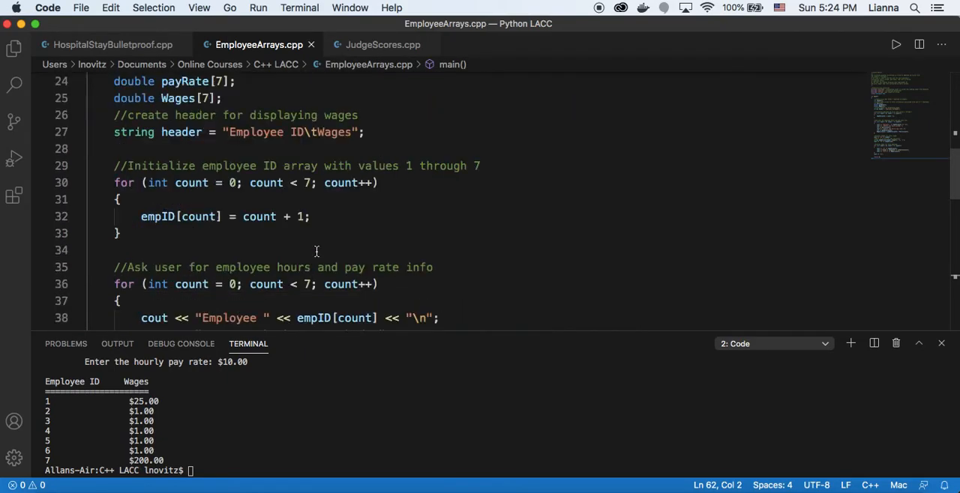
scroll(down, 3)
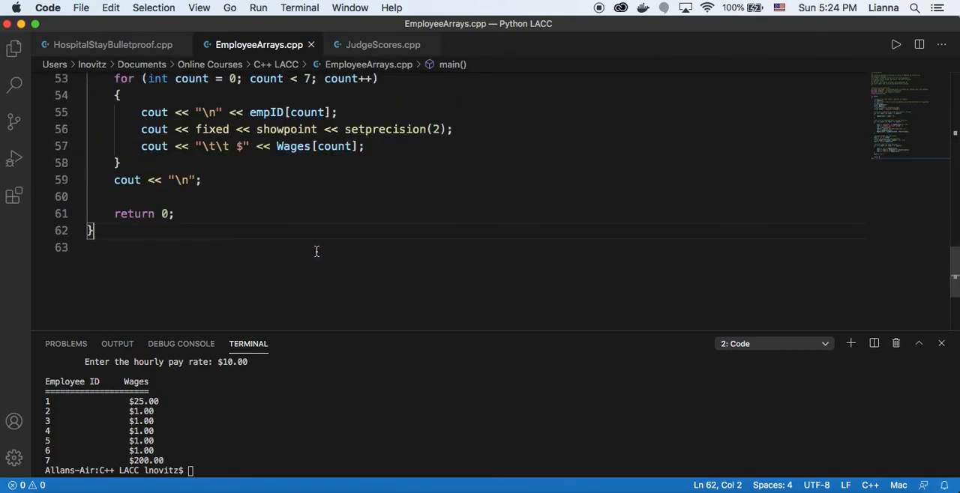
scroll(up, 3)
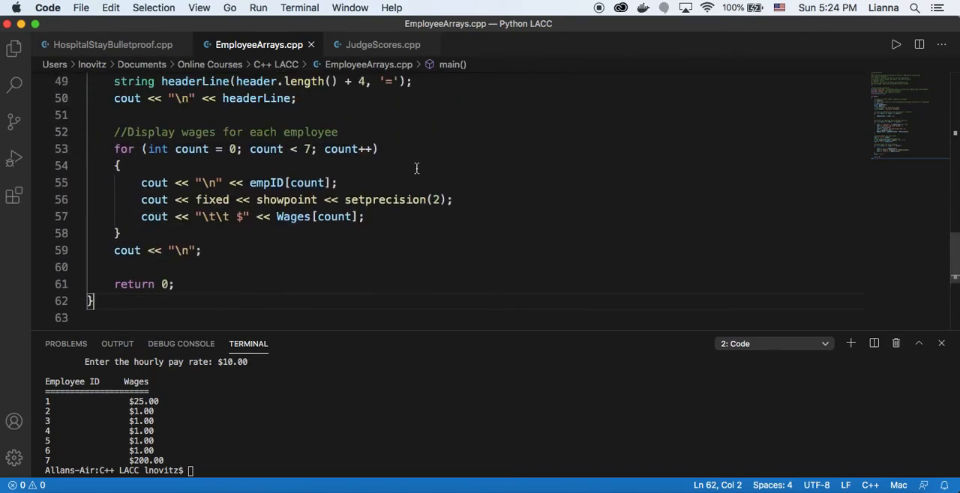
scroll(up, 3)
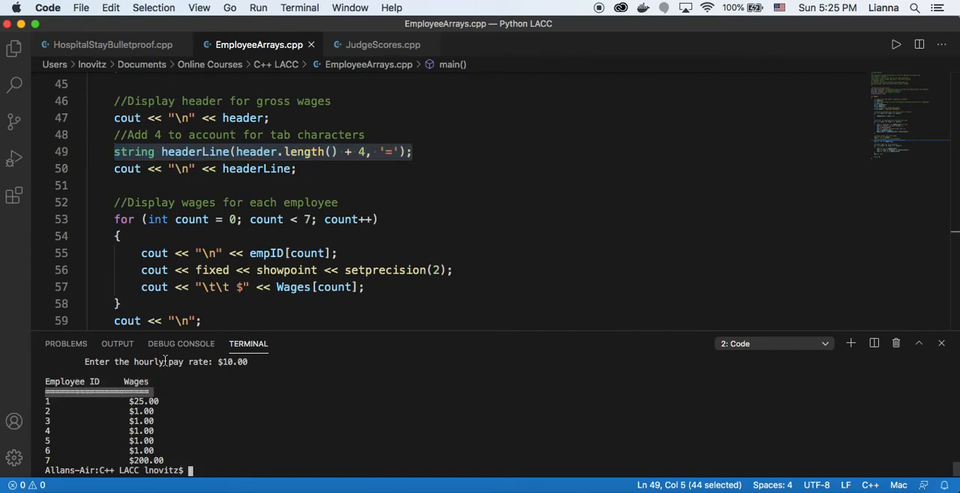
click(297, 168)
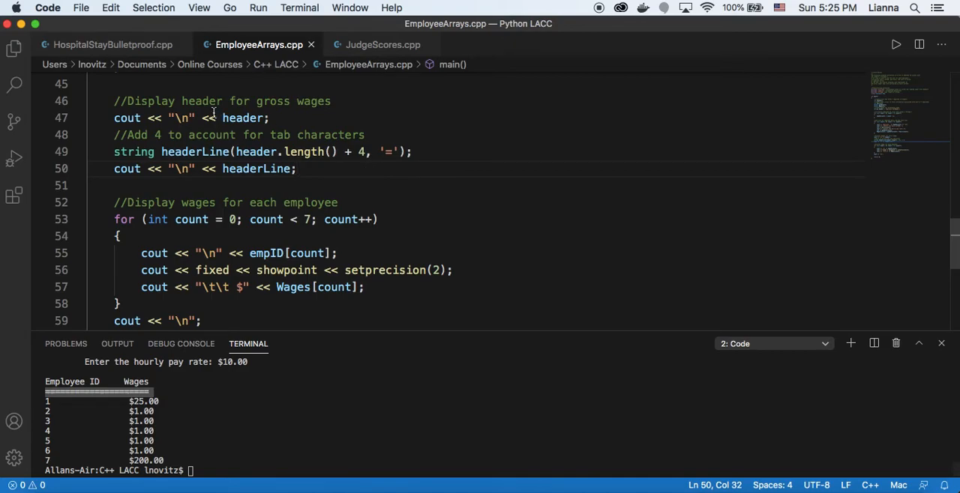
double_click(180, 117)
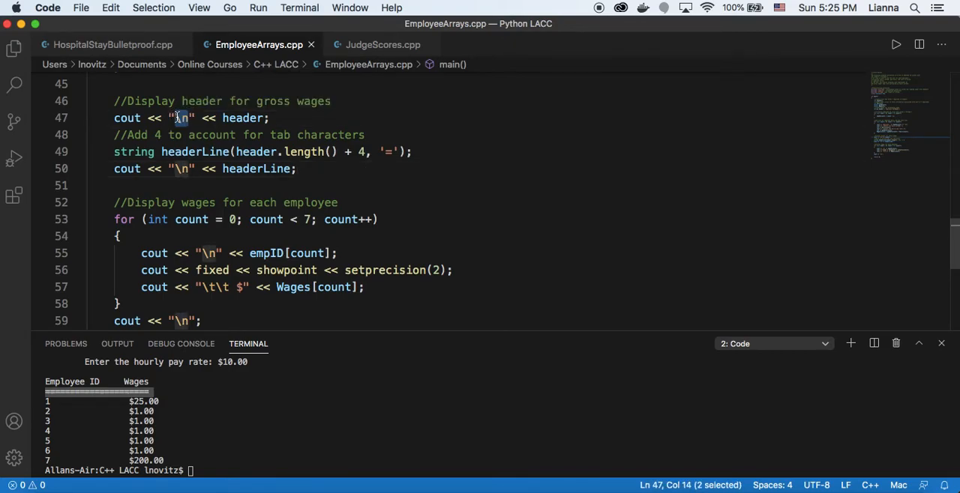
mouse_move(321, 159)
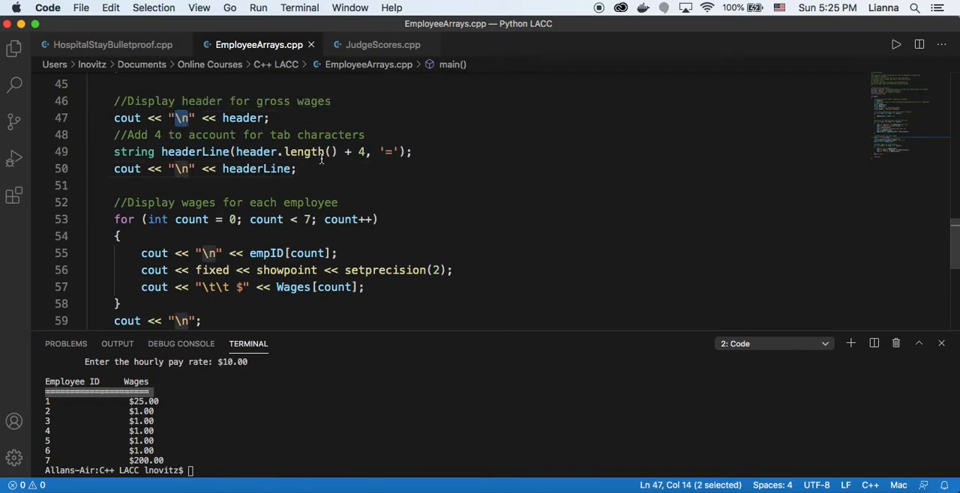
mouse_move(333, 153)
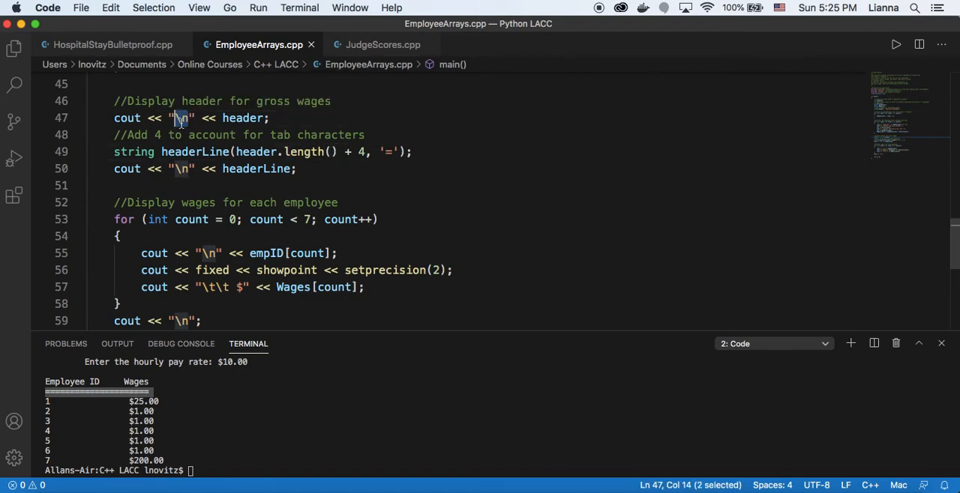
scroll(up, 3)
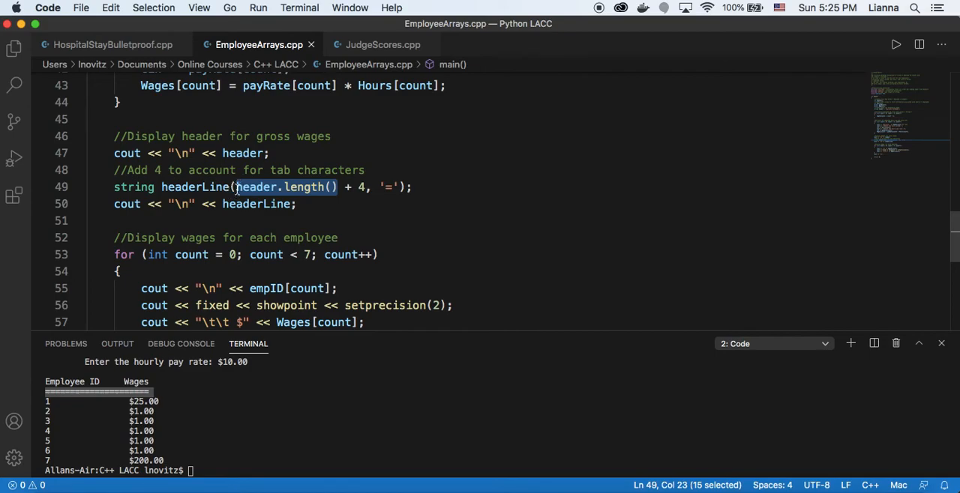
scroll(up, 3)
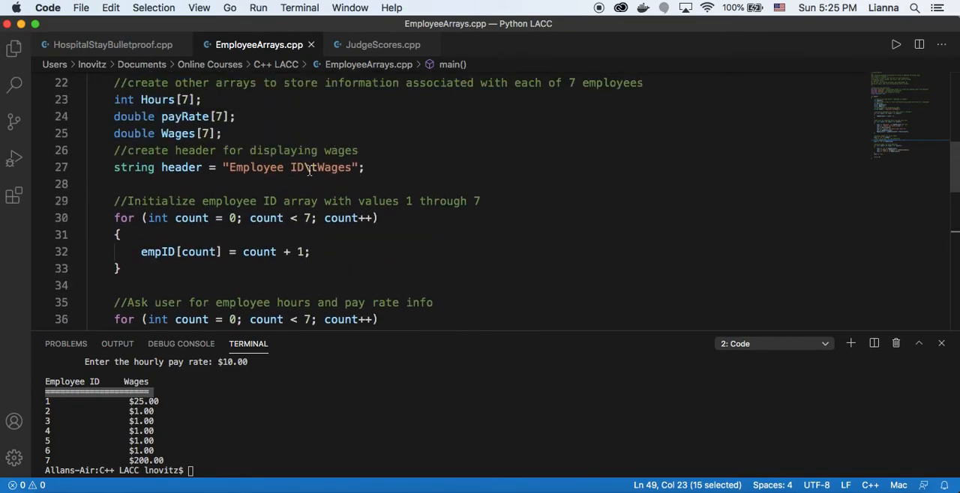
scroll(down, 3)
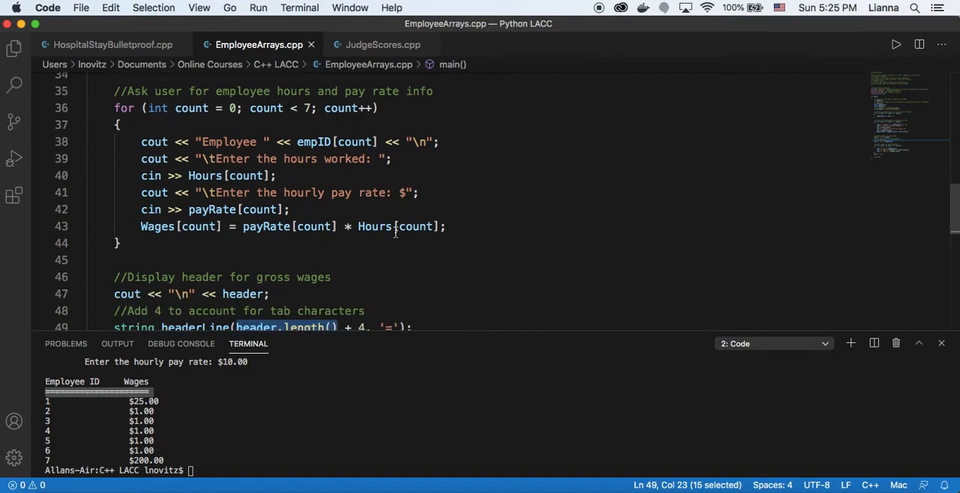
scroll(down, 3)
text(cout << "\n" << headerLine;)
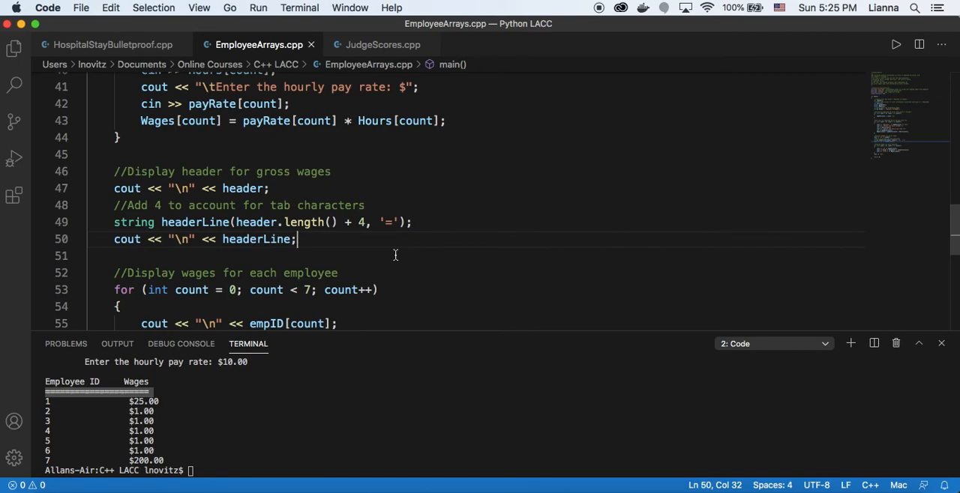
scroll(down, 3)
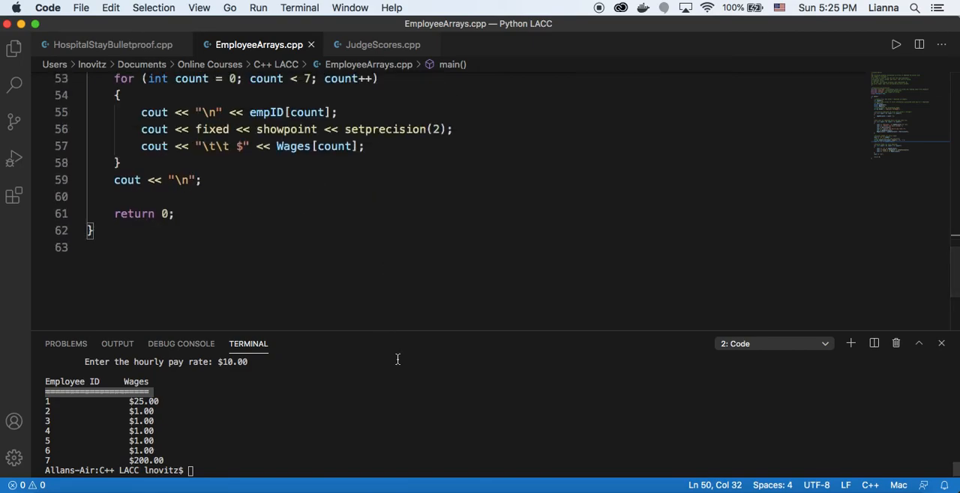
mouse_move(621, 105)
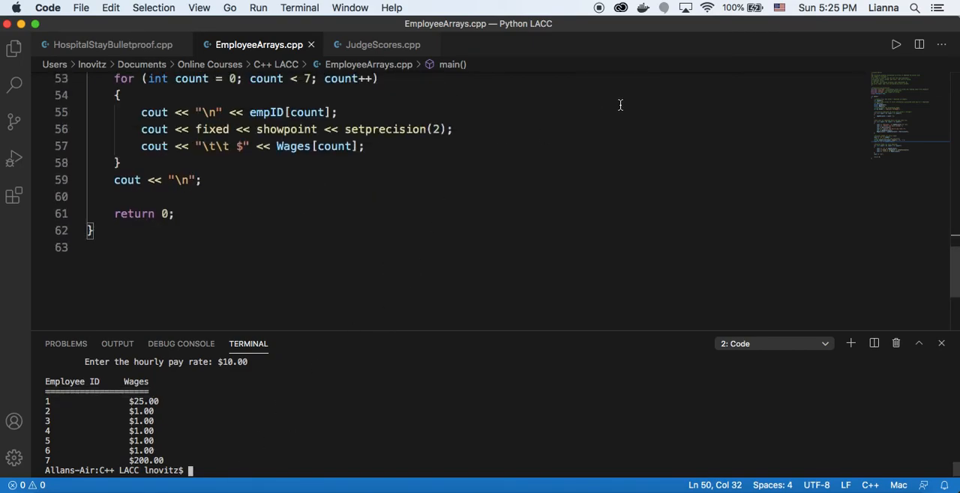